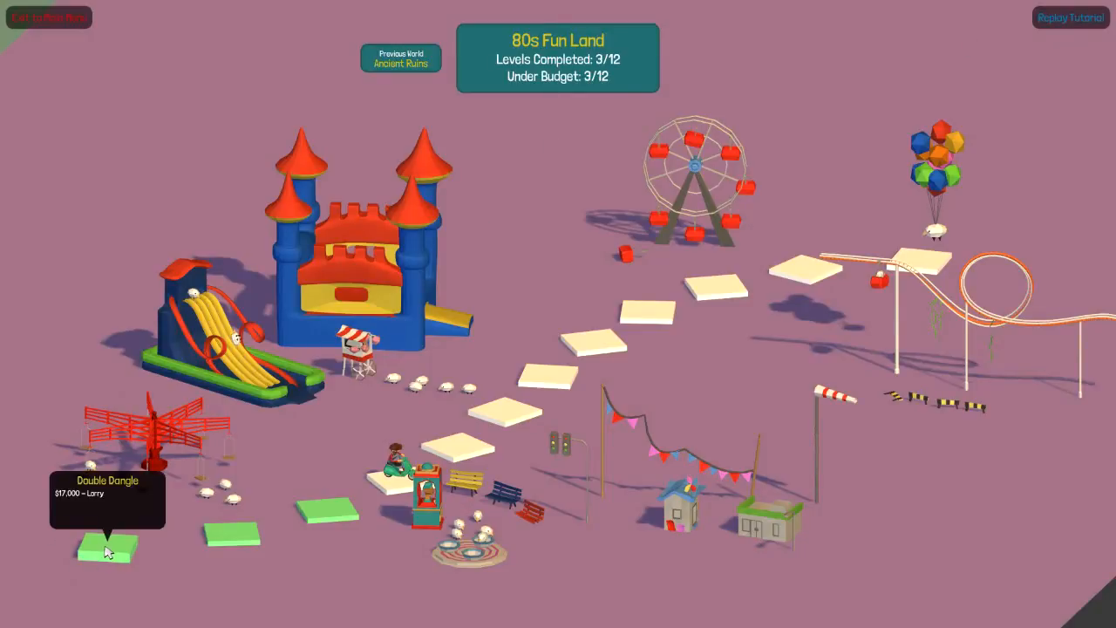
mouse_move(130, 539)
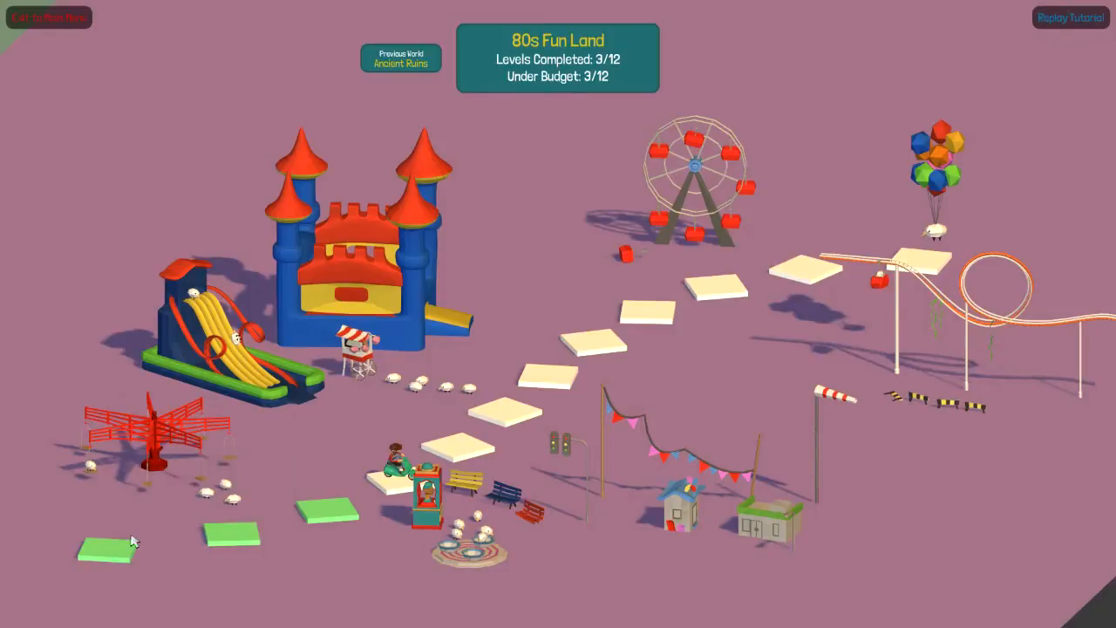
mouse_move(118, 512)
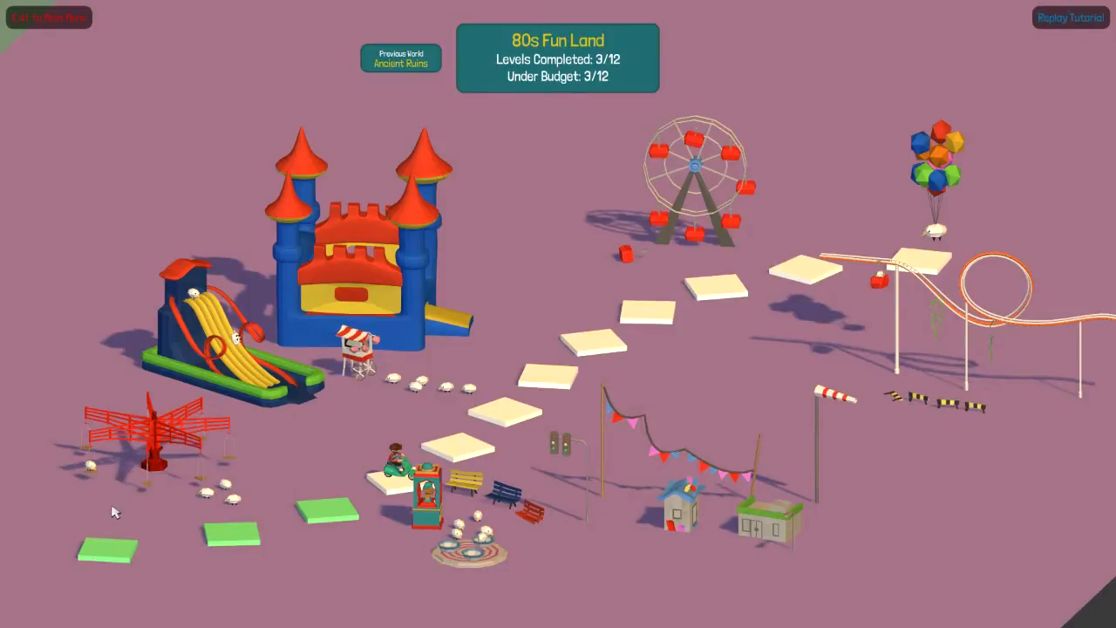
mouse_move(105, 550)
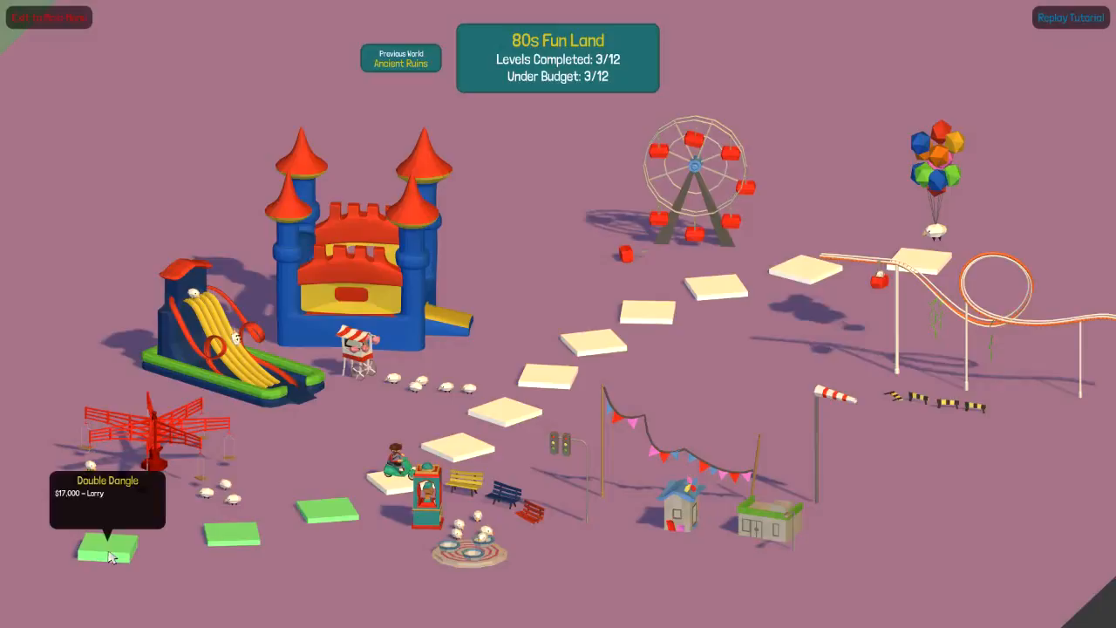
mouse_move(297, 513)
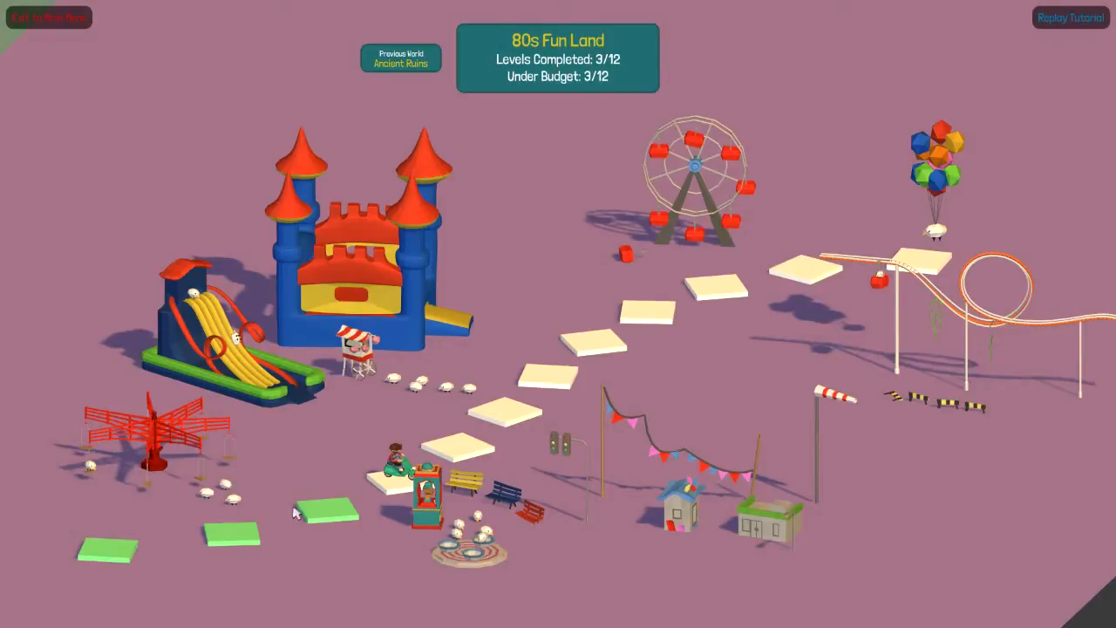
mouse_move(327, 511)
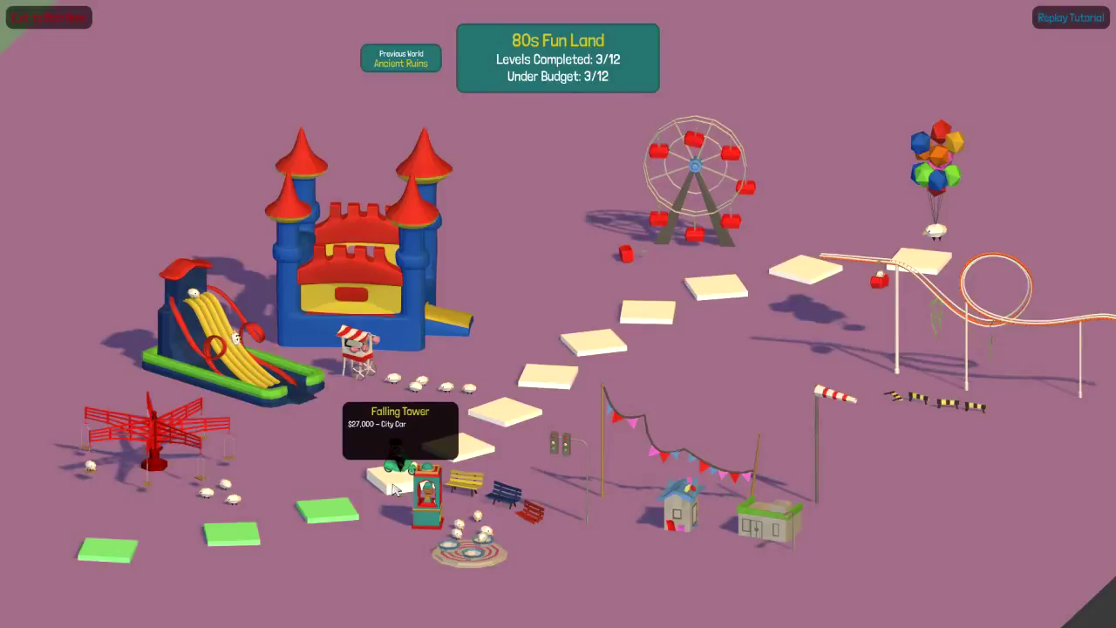
Open the Falling Tower level card in 80s Fun Land, showing its $27,000 budget.
left_click(400, 476)
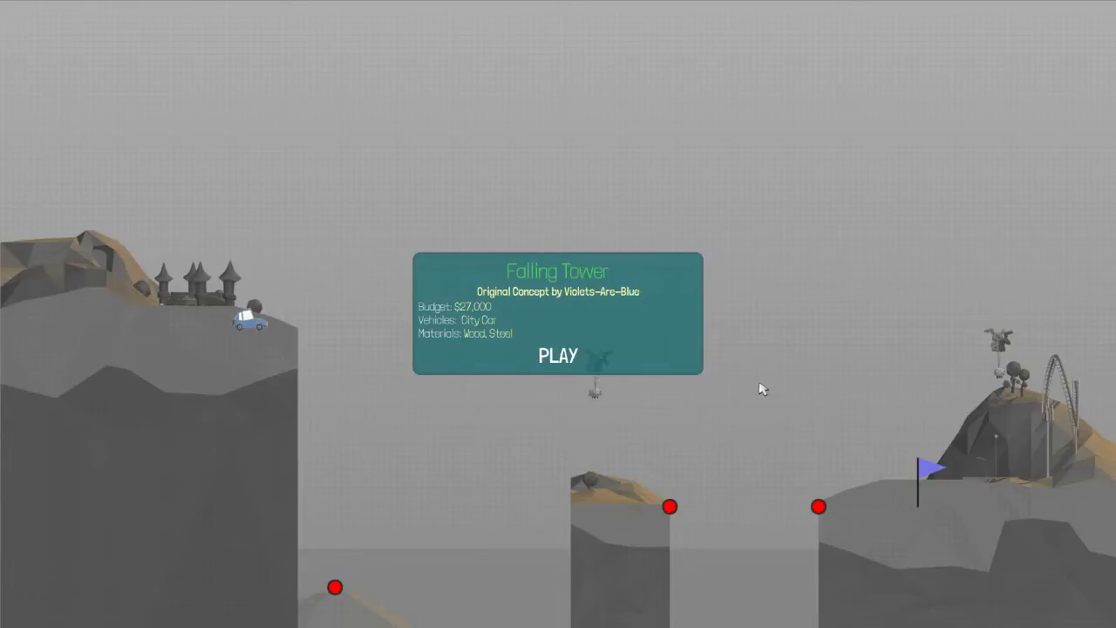
mouse_move(558, 356)
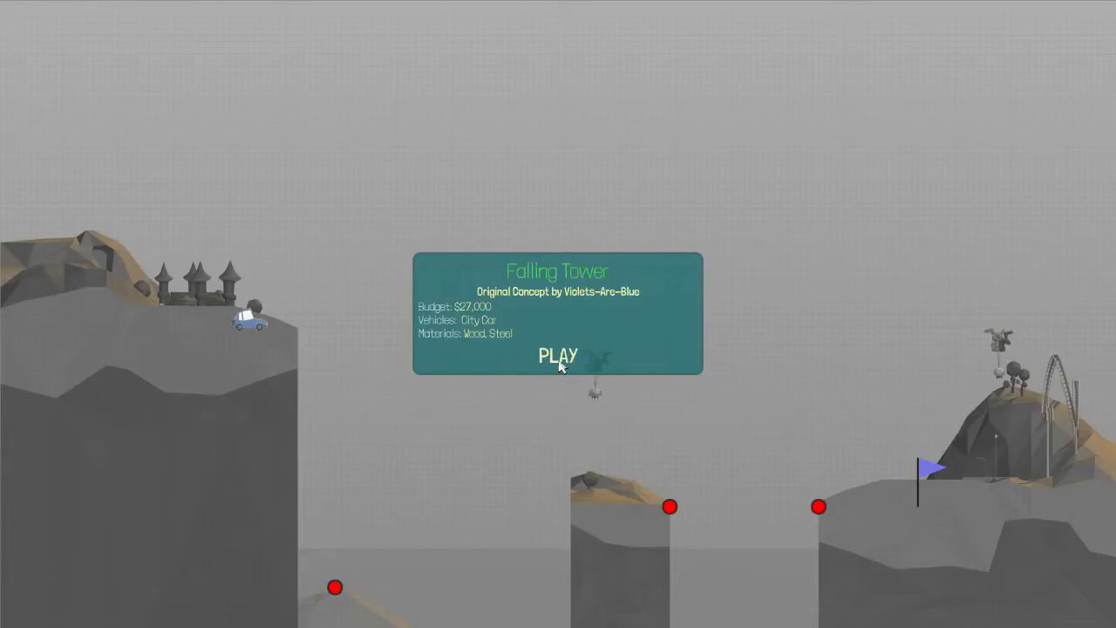
Start Falling Tower to reach the empty build area with the full $27,000 budget.
left_click(557, 356)
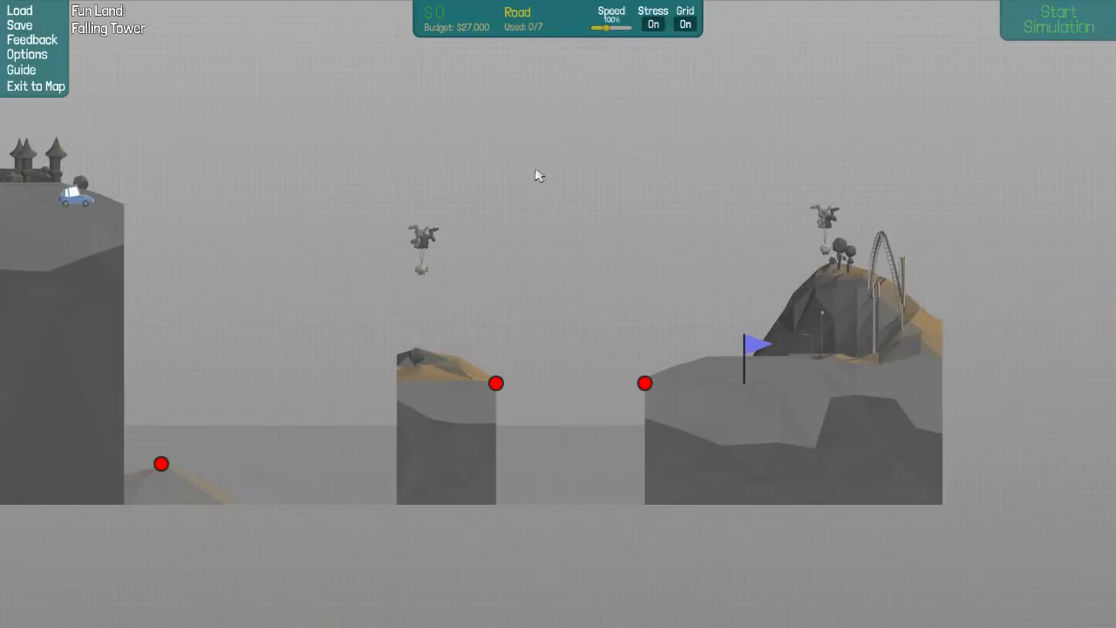
mouse_move(428, 247)
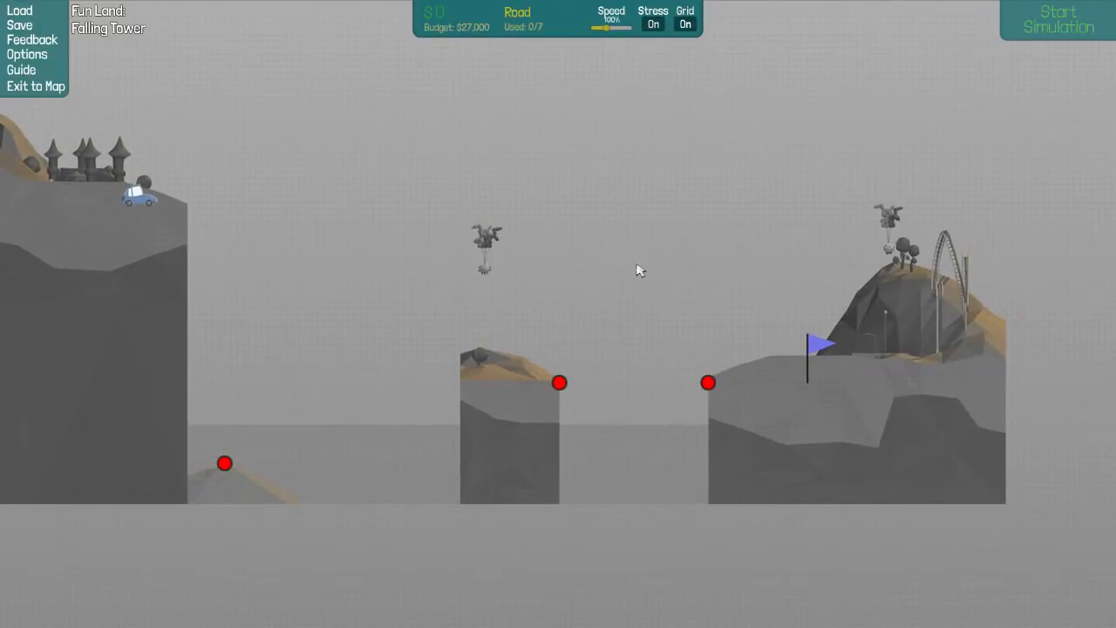
mouse_move(580, 394)
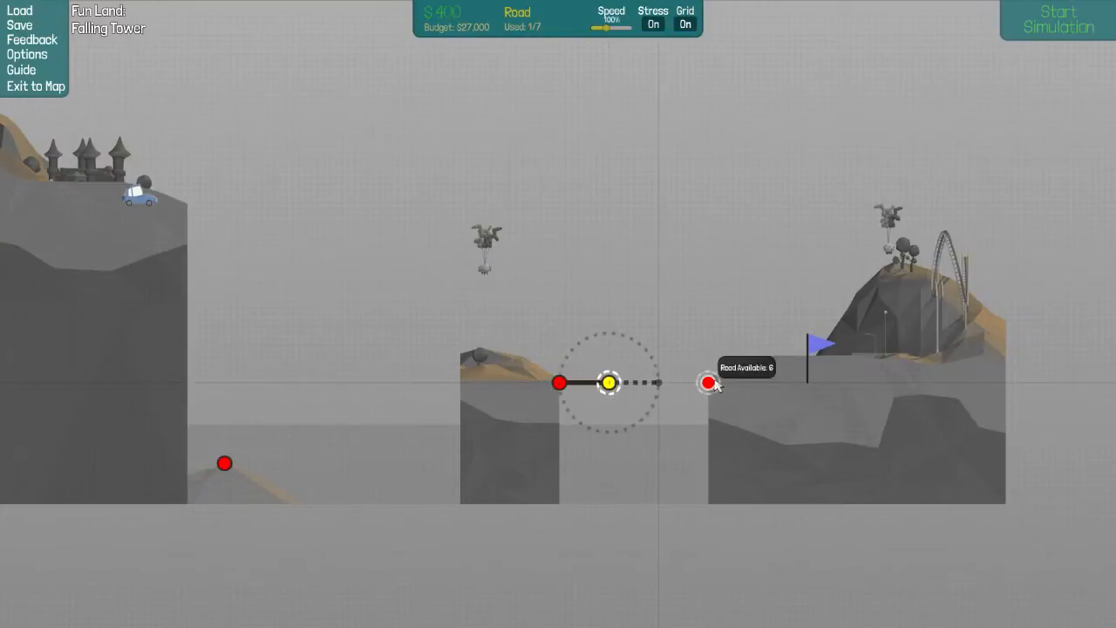
Choose Wood from the material wheel for the truss above the right-hand road deck.
right_click(648, 284)
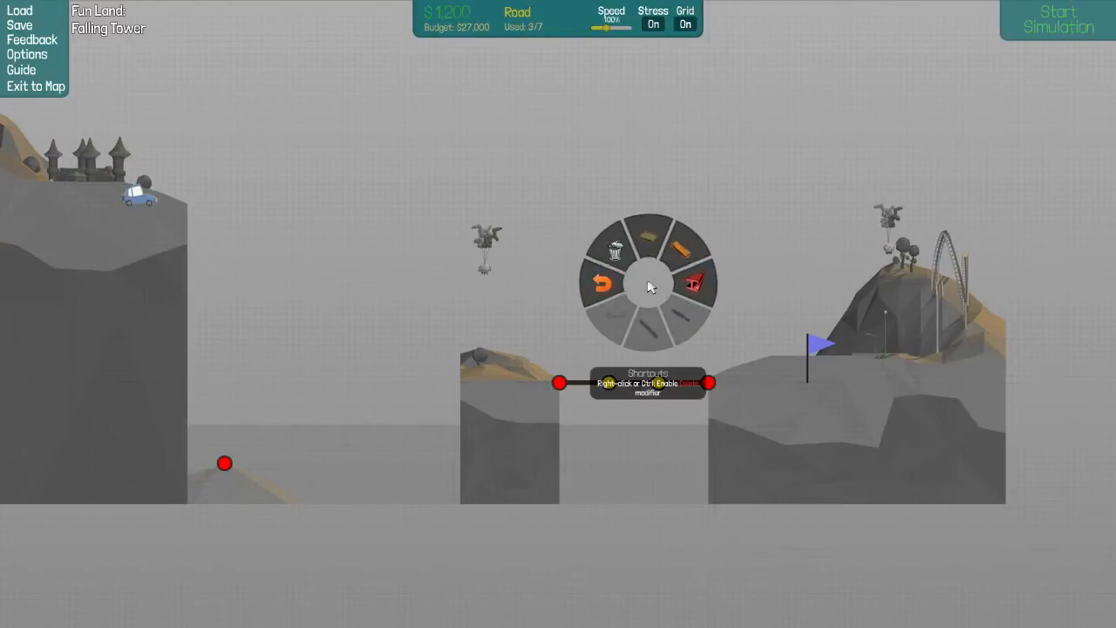
left_click(650, 240)
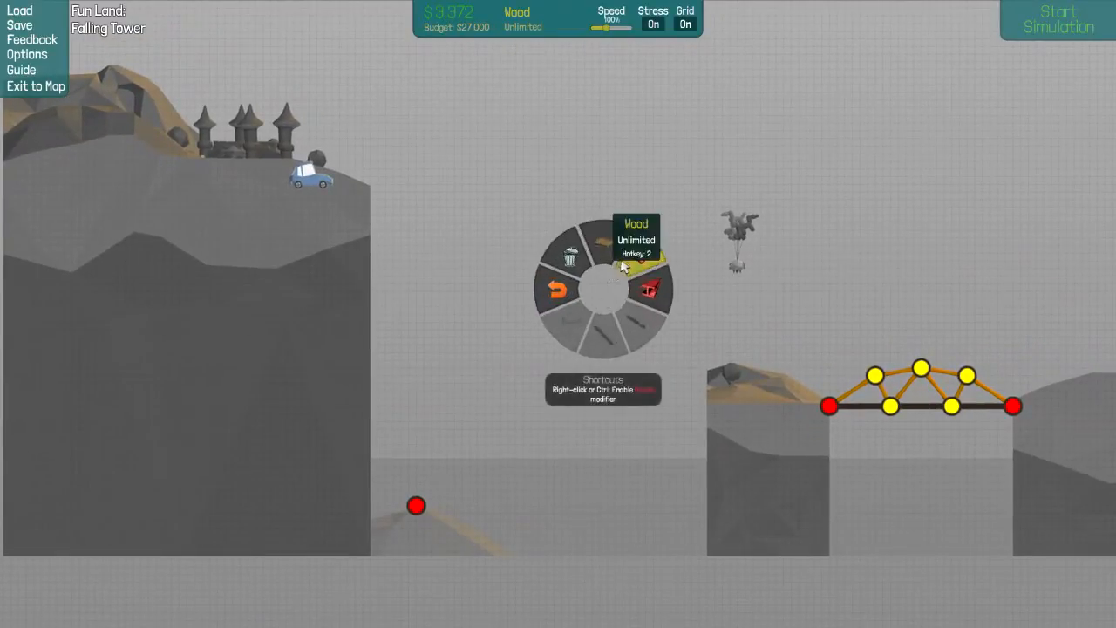
Build the wooden truss ramp from the left cliff to the middle rock and run a test.
left_click(417, 506)
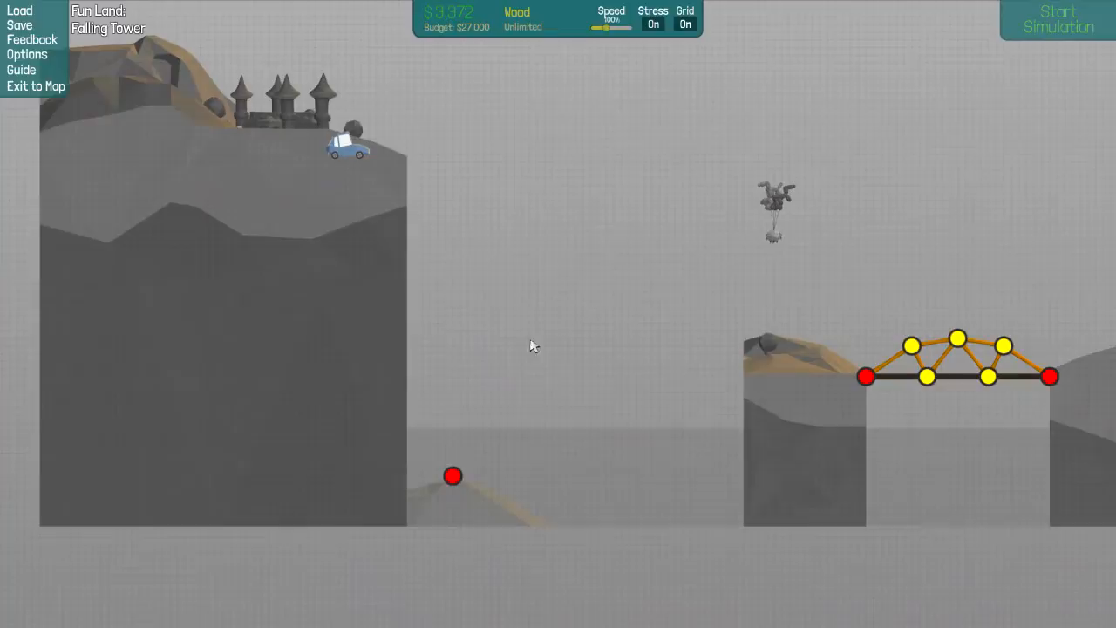
left_click(452, 476)
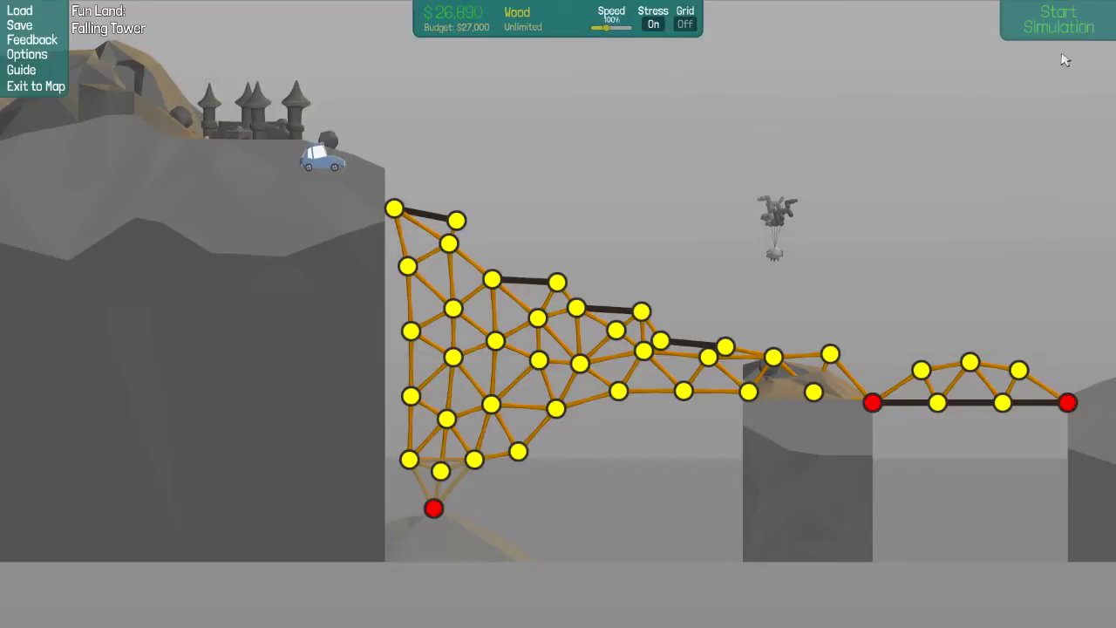
left_click(1058, 19)
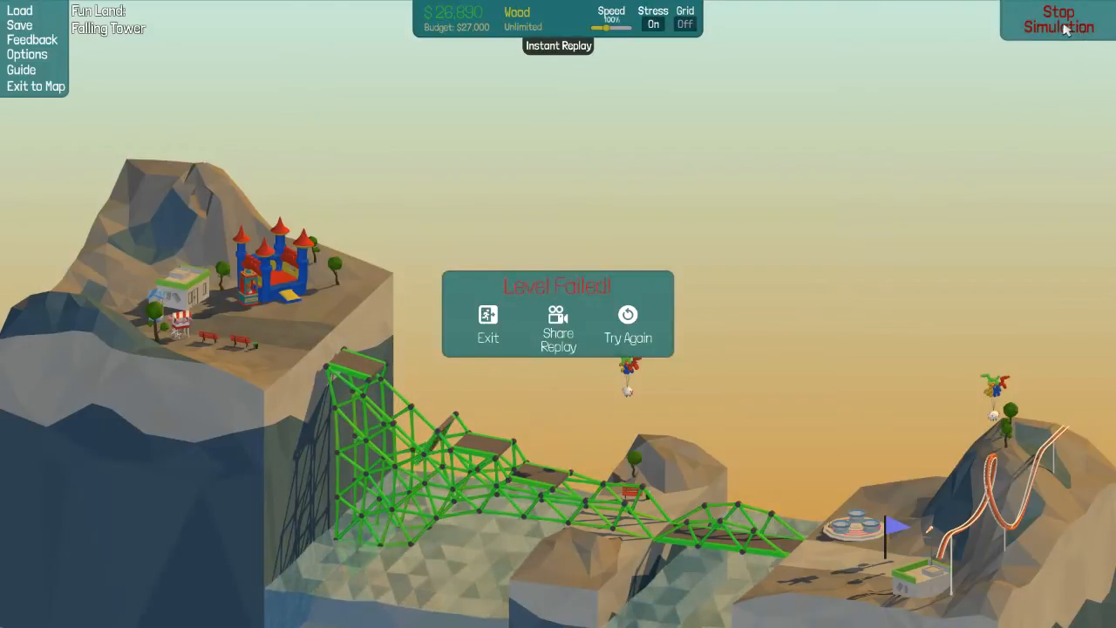
Reshape the upper ramp deck joints, cutting the cost to $26,254, and retest.
left_click(1058, 19)
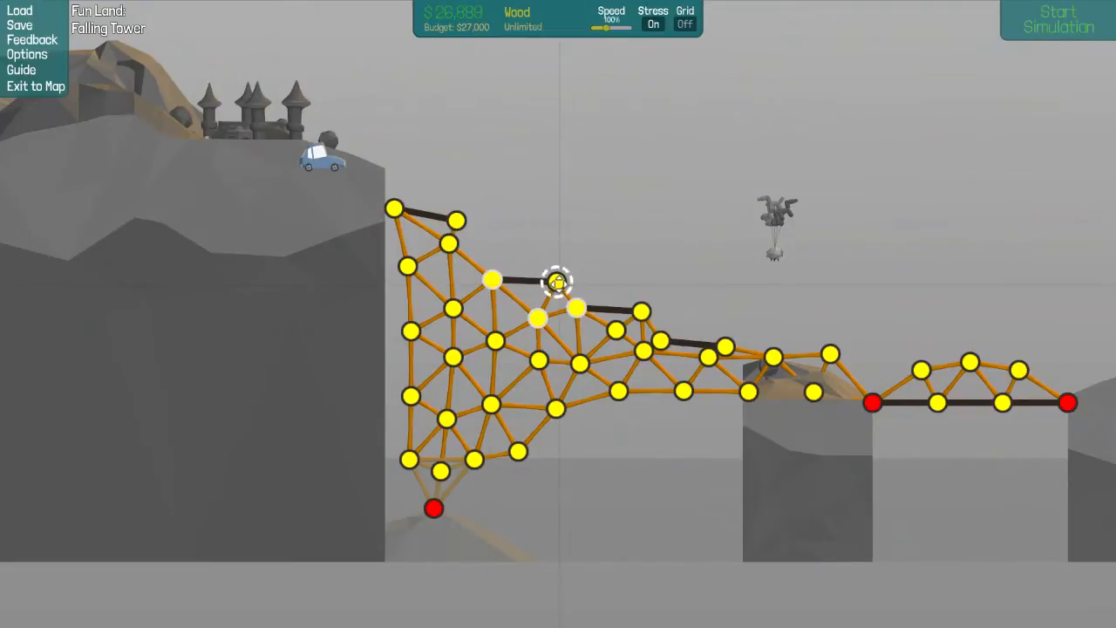
left_click(1057, 19)
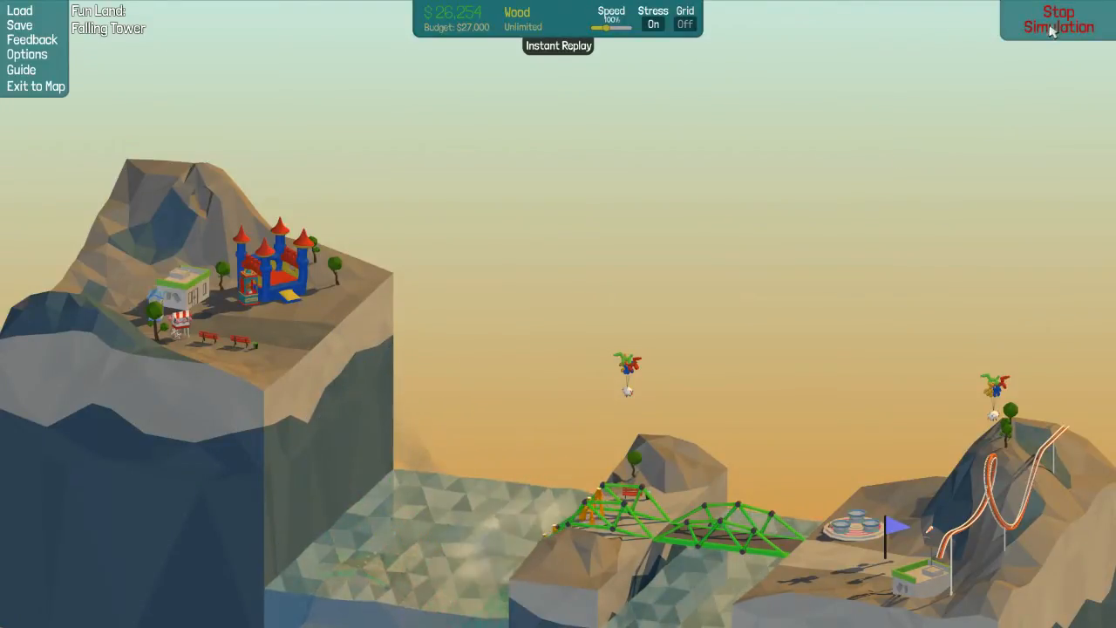
left_click(1058, 20)
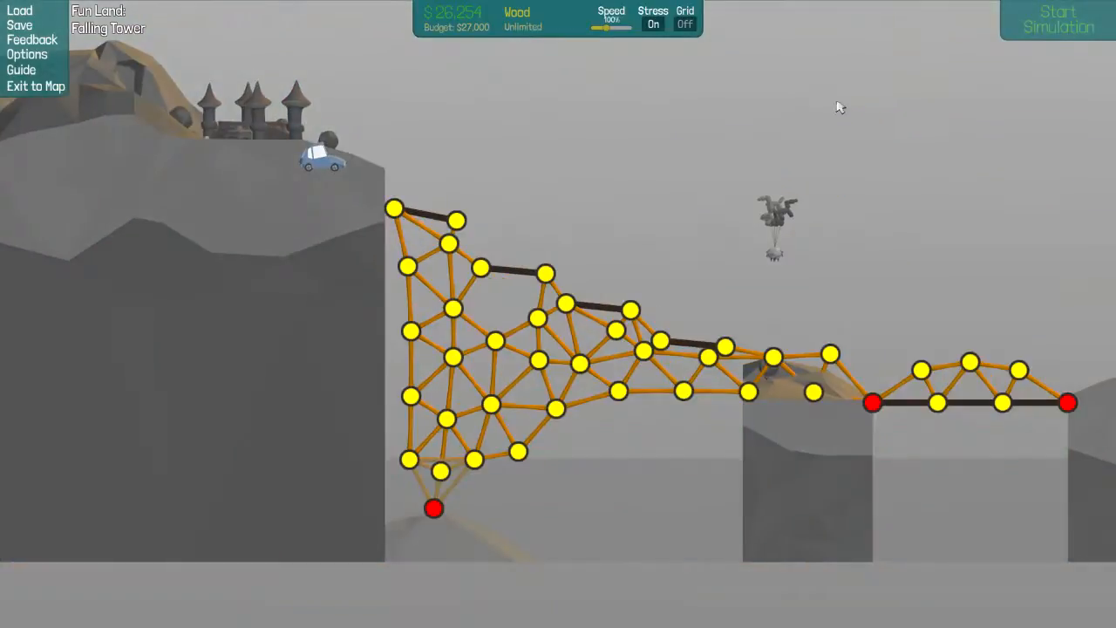
Add extra wooden bracing inside the ramp truss, raising the cost to $26,892.
left_click(1058, 19)
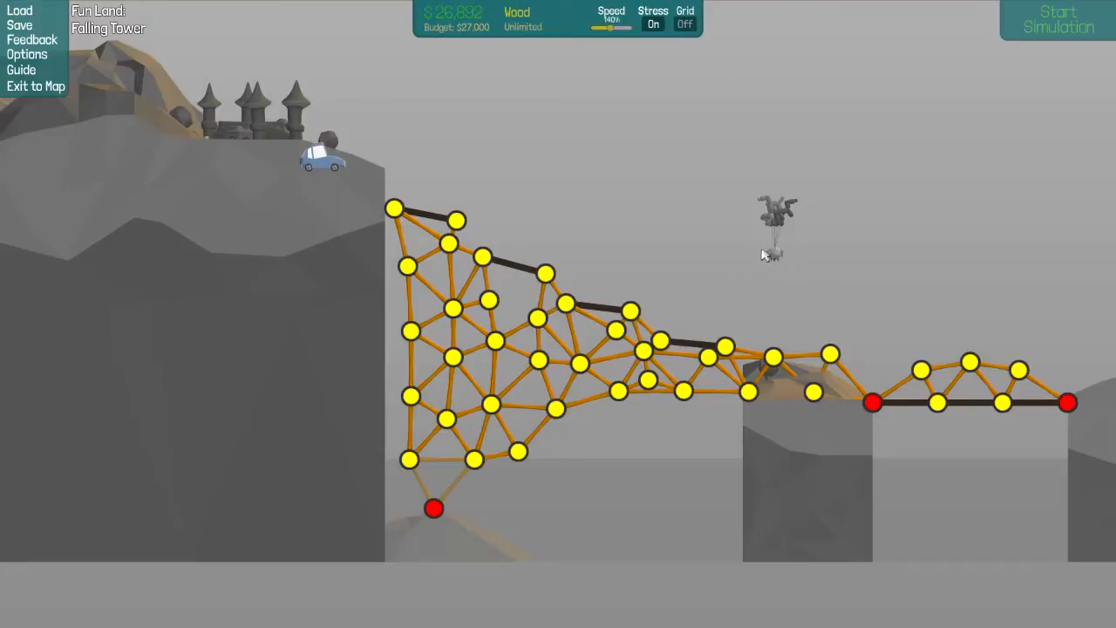
mouse_move(715, 279)
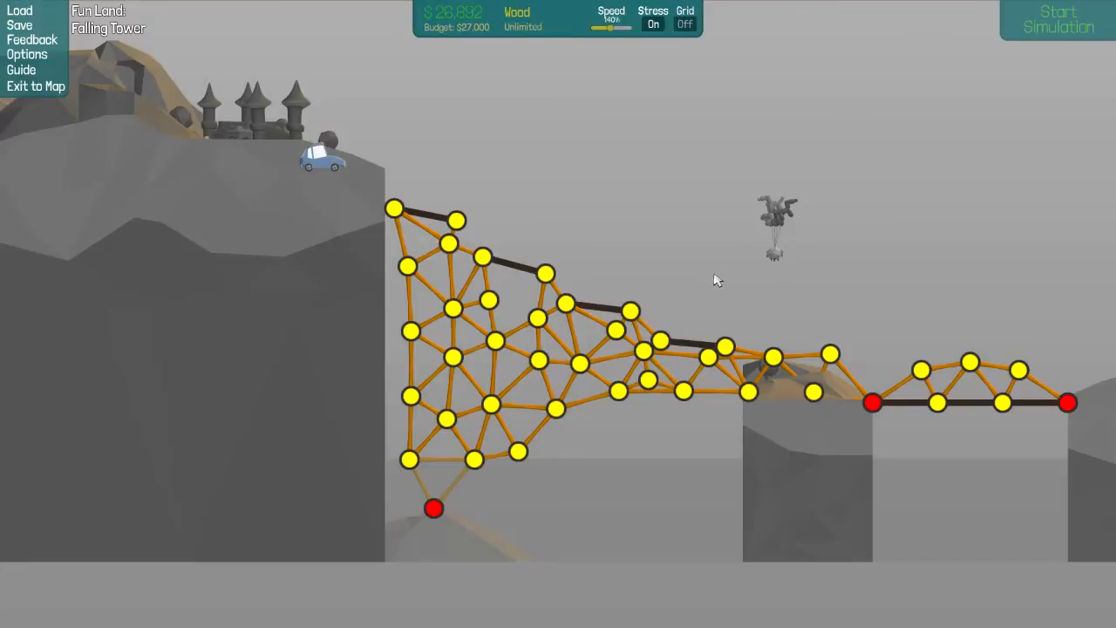
mouse_move(715, 278)
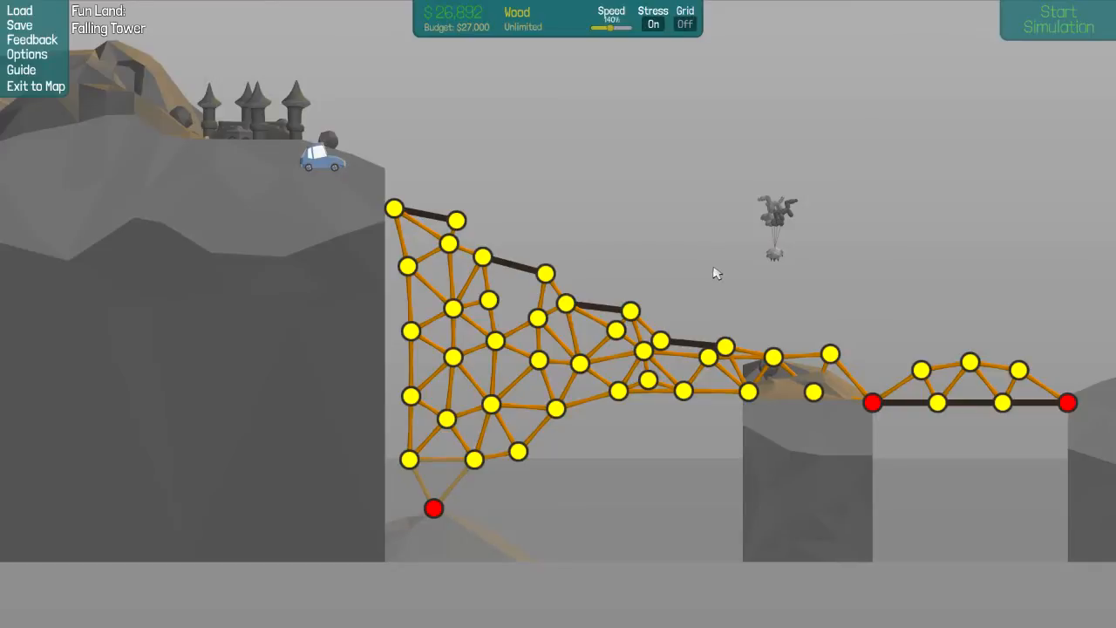
mouse_move(789, 292)
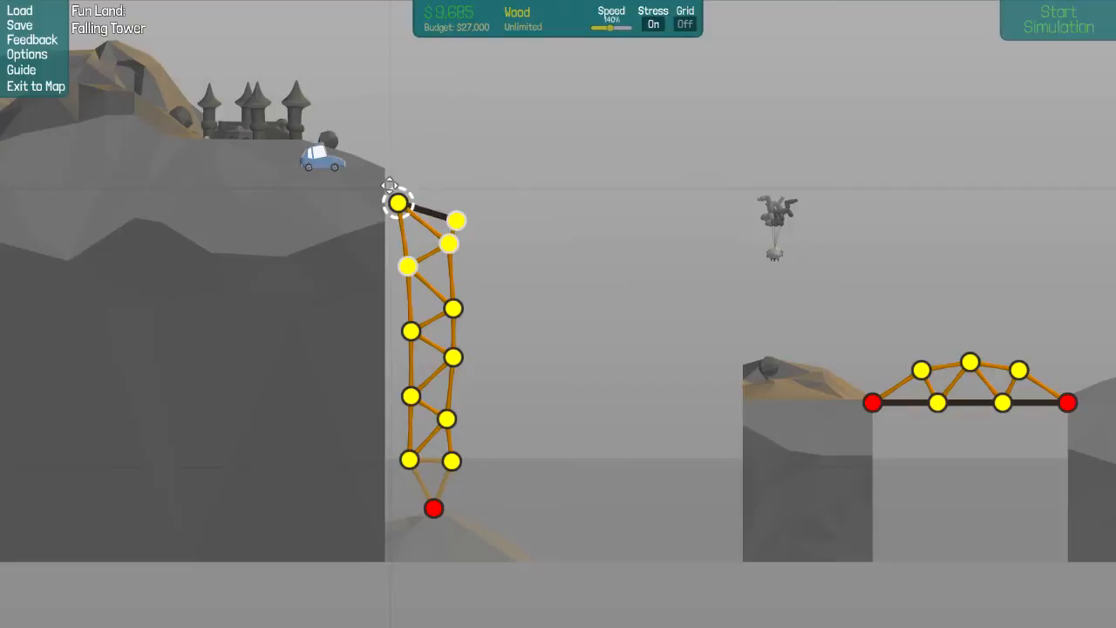
Drag the tower's top joints up into an angled ramp tip and start a test.
left_click_drag(397, 203, 457, 192)
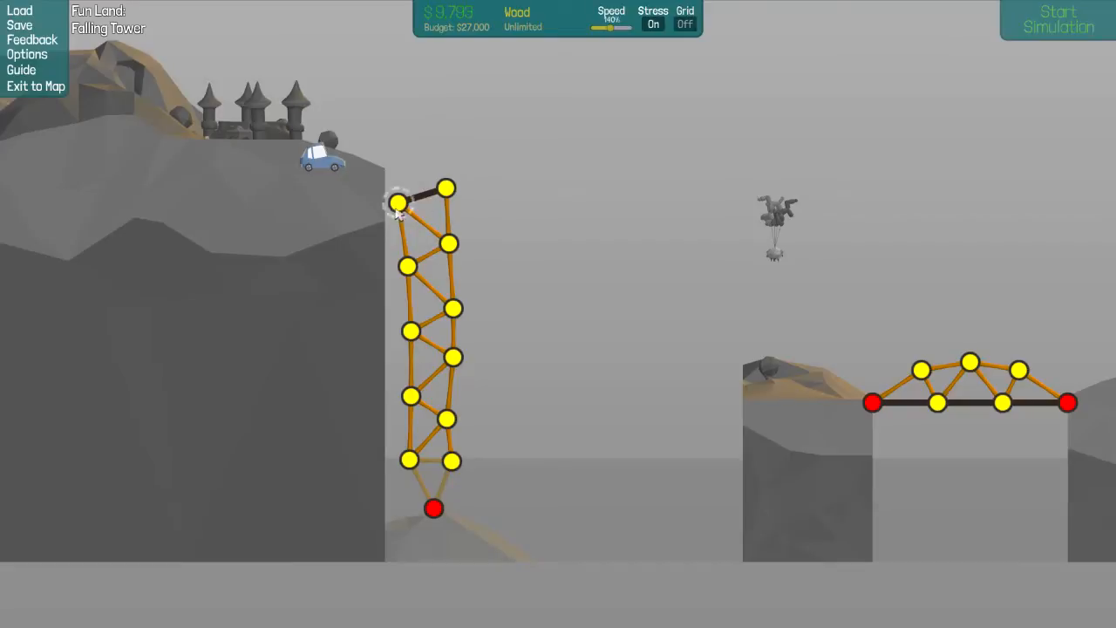
left_click(394, 212)
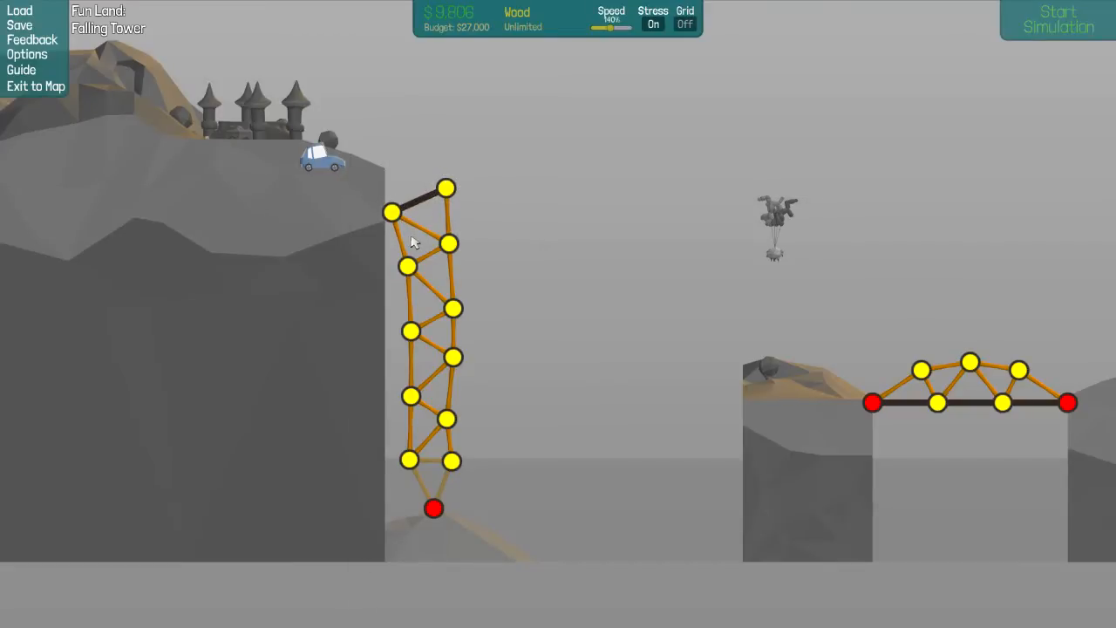
mouse_move(741, 292)
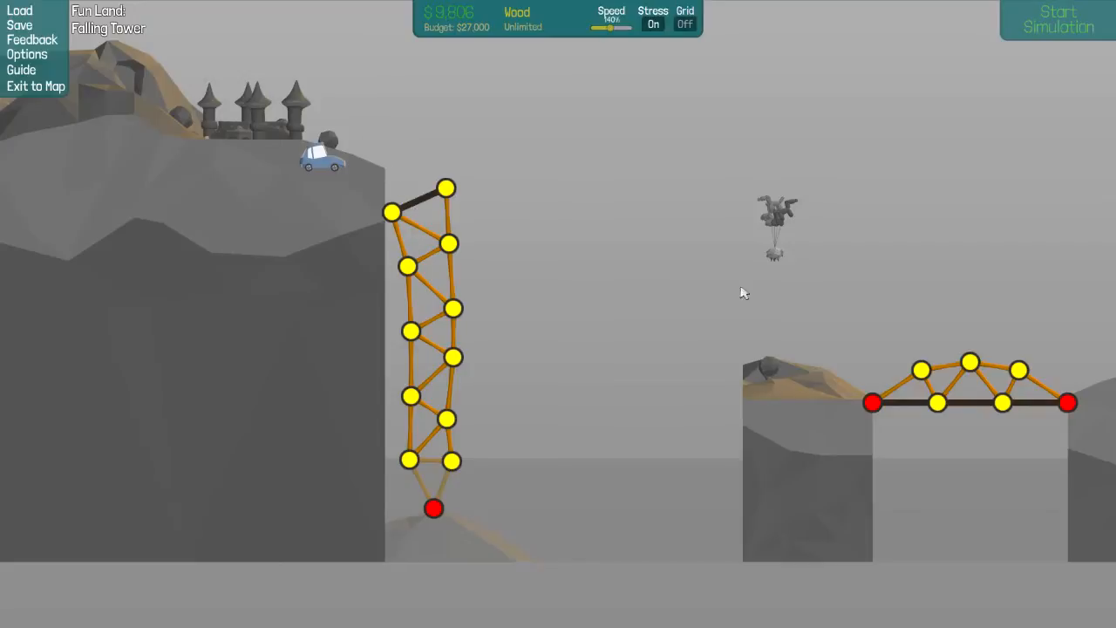
mouse_move(484, 169)
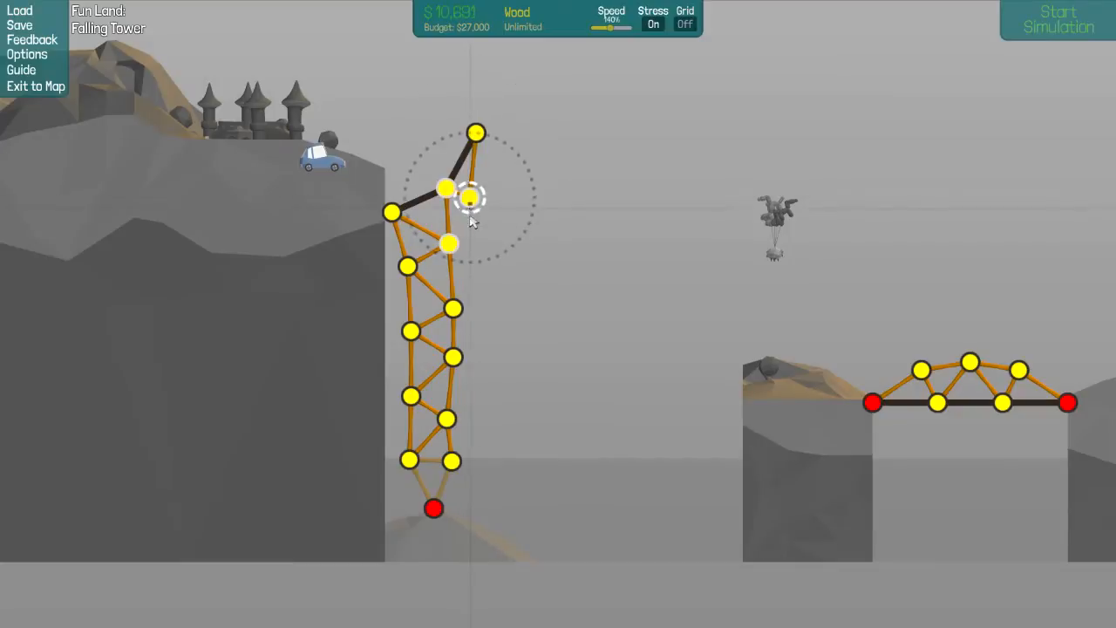
left_click(1058, 19)
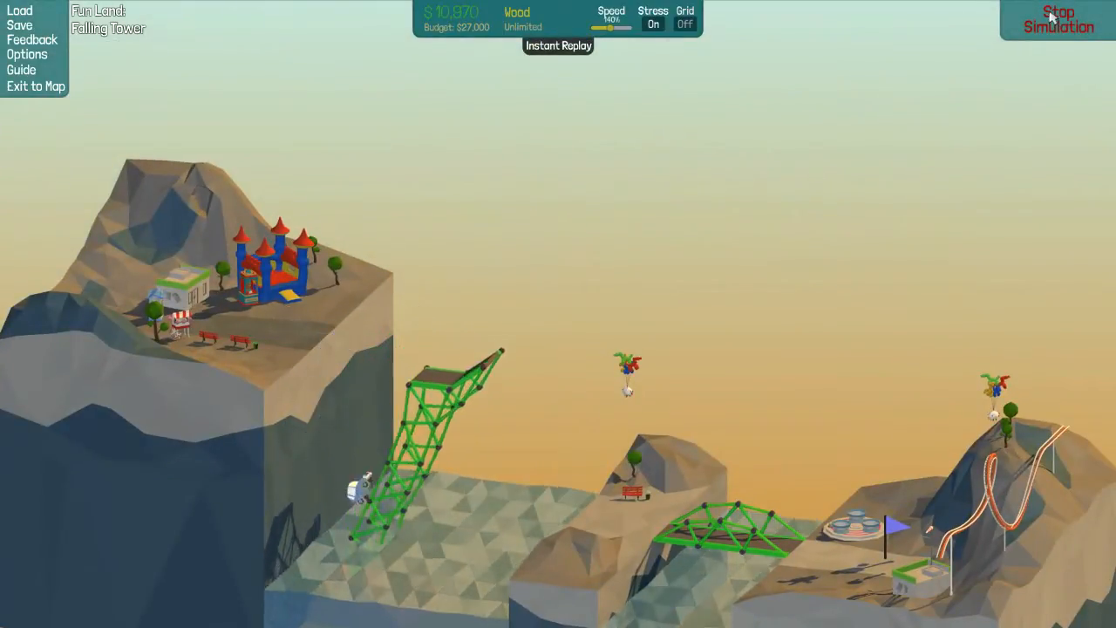
Stop the test, move the tower's top joints and rerun the simulation.
left_click(1059, 20)
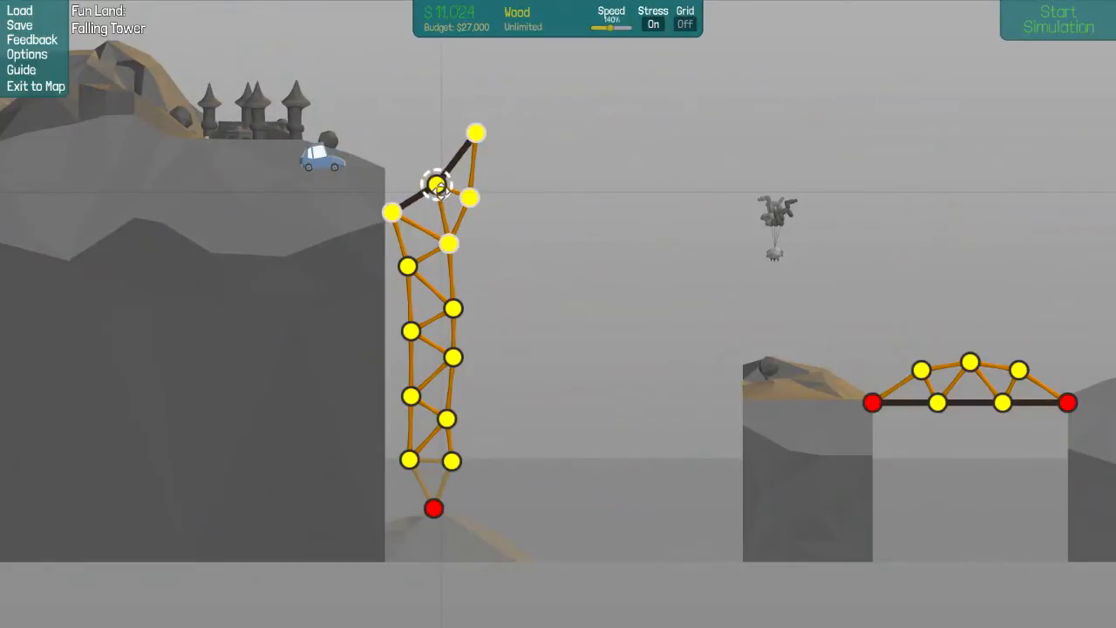
left_click_drag(436, 185, 397, 205)
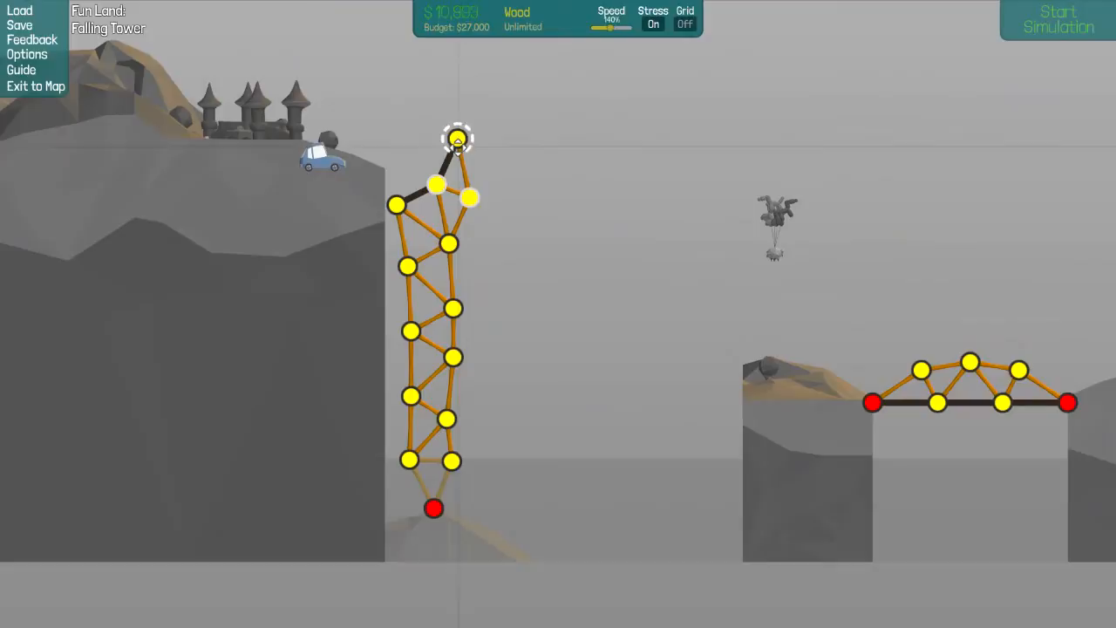
left_click(457, 138)
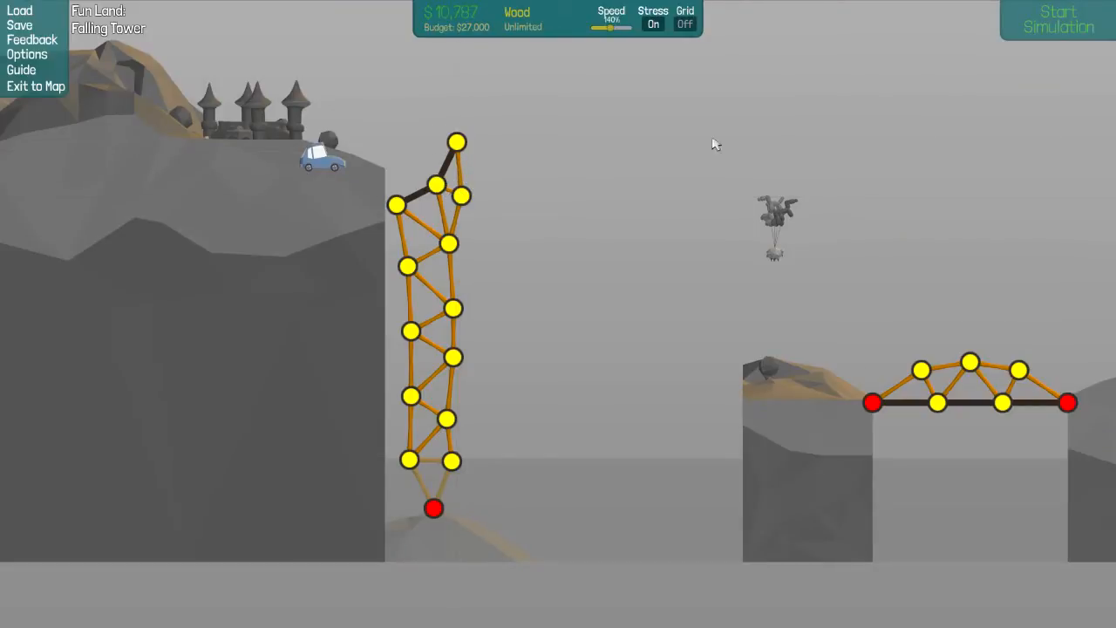
left_click(1058, 19)
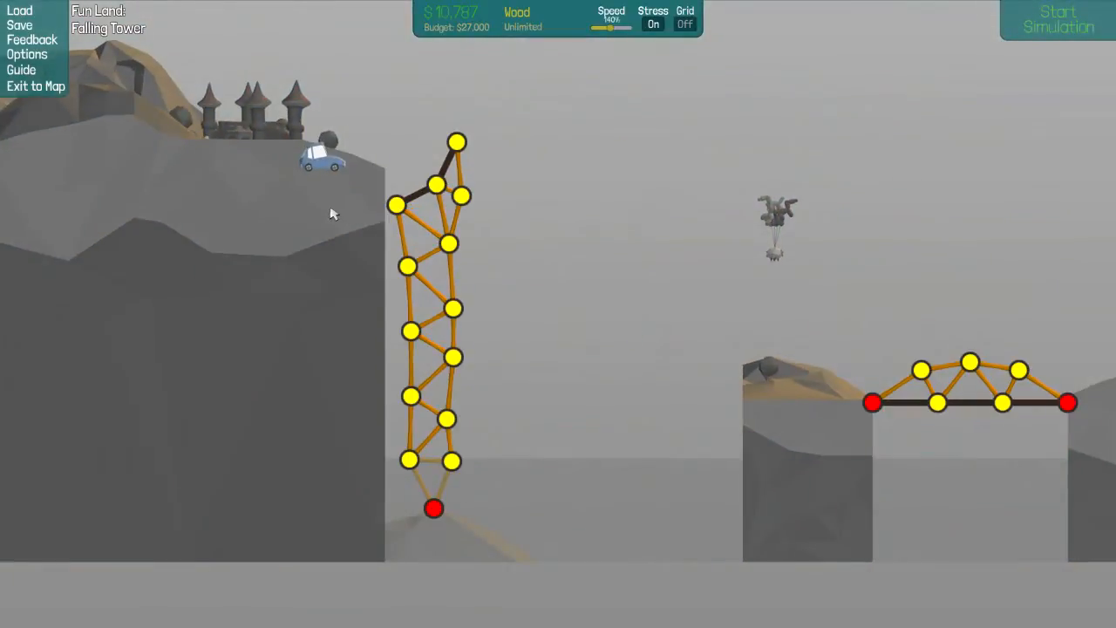
Add a short road deck from the cliff edge atop the tower and retest, costing $11,007.
left_click(408, 194)
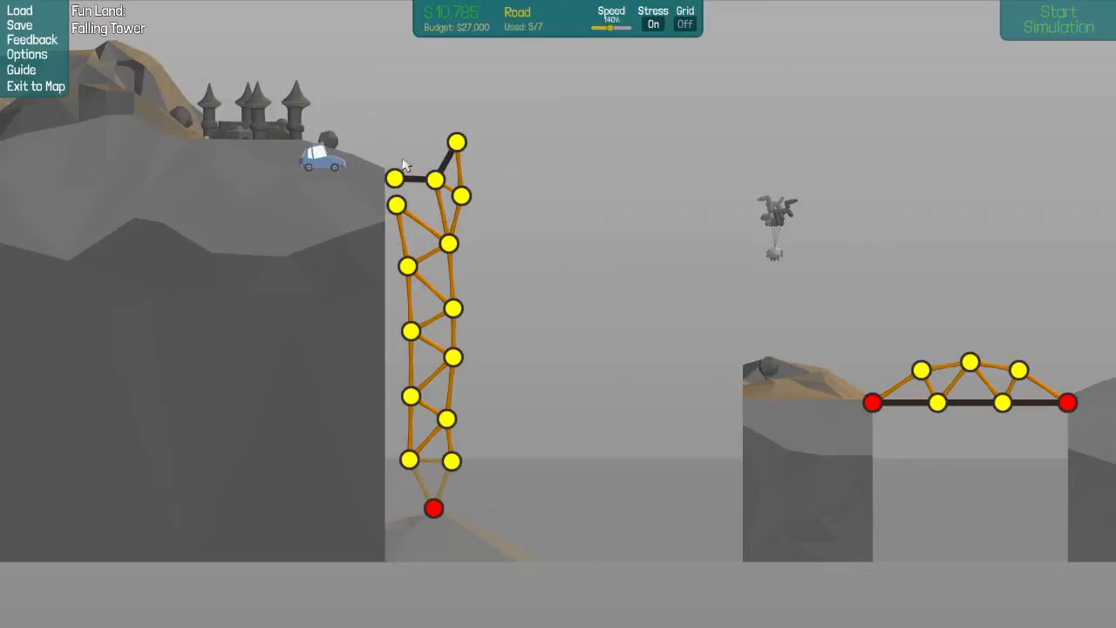
right_click(410, 179)
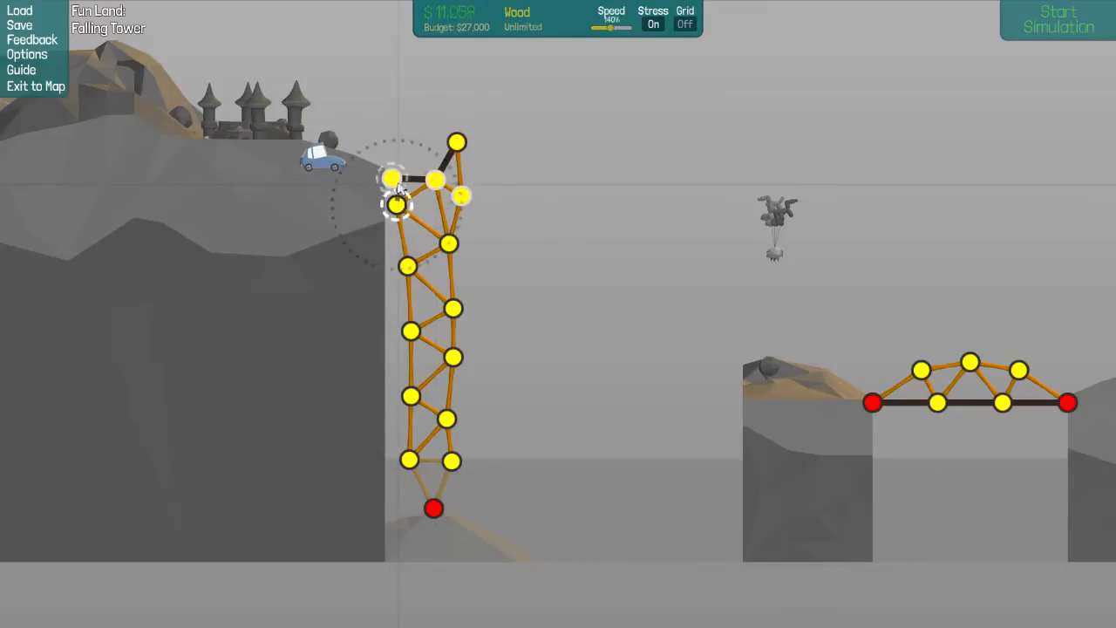
left_click(1058, 19)
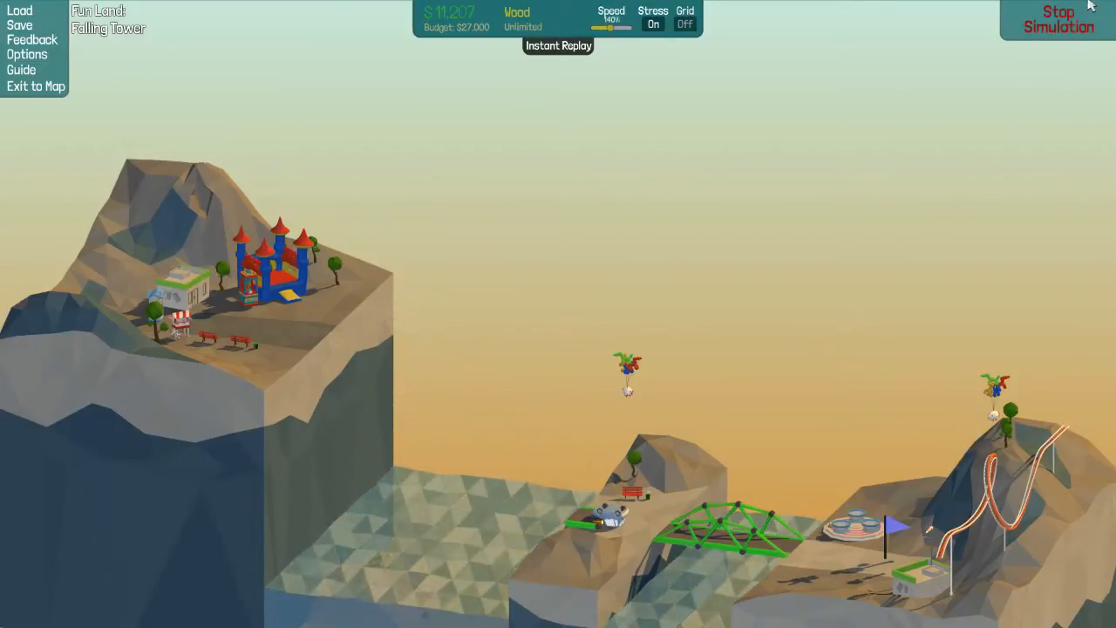
left_click(1059, 19)
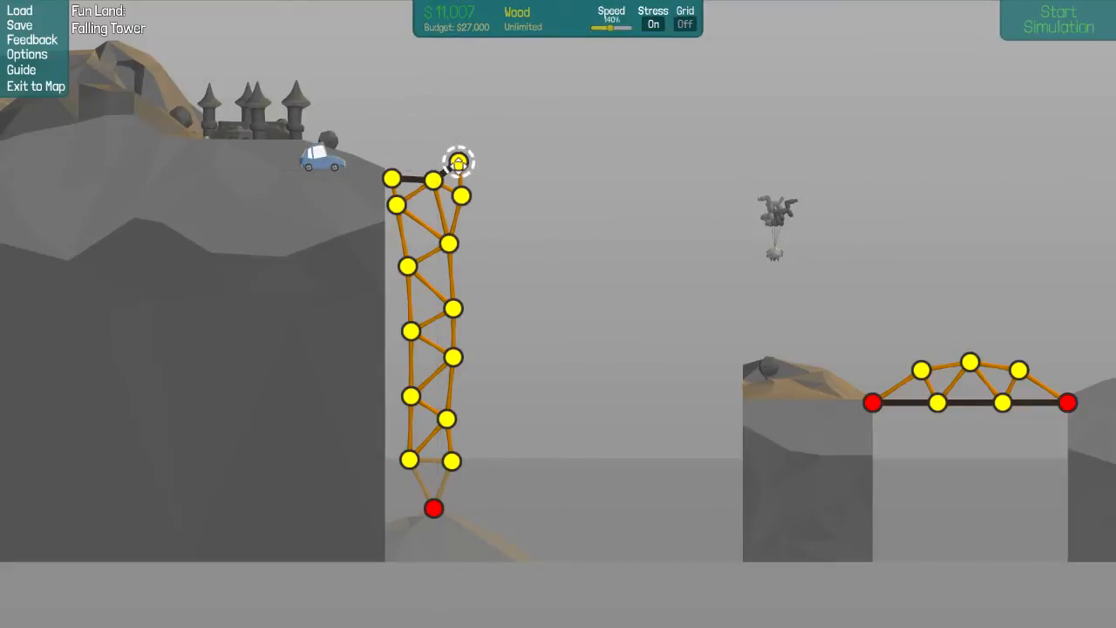
Raise the ramp tip joint higher, costing $11,168, and test the car's jump.
left_click_drag(458, 161, 466, 148)
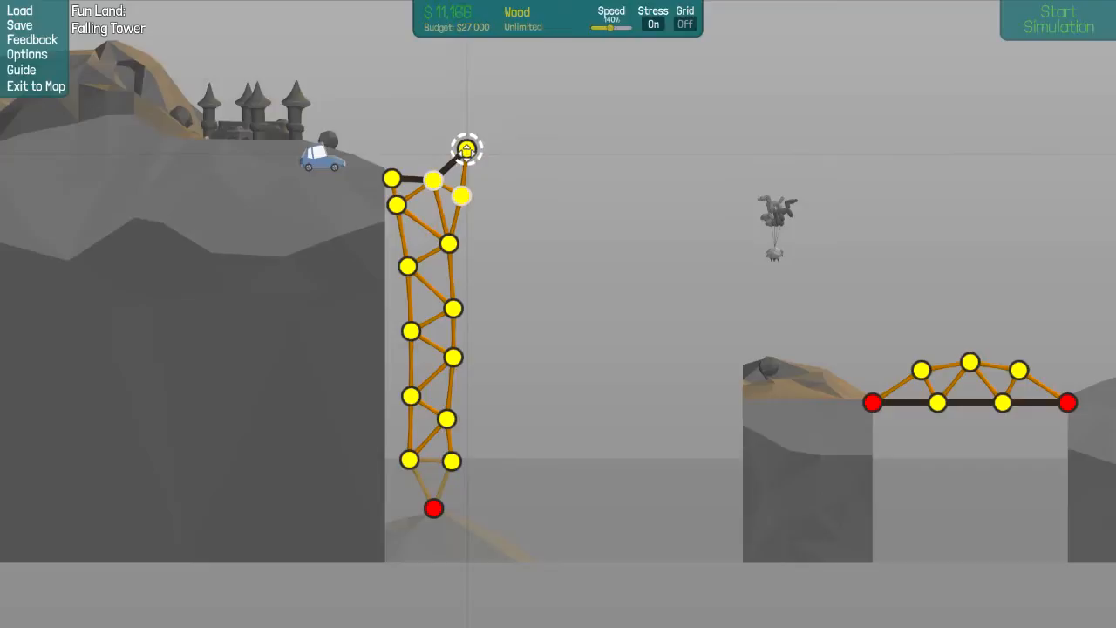
left_click(1058, 20)
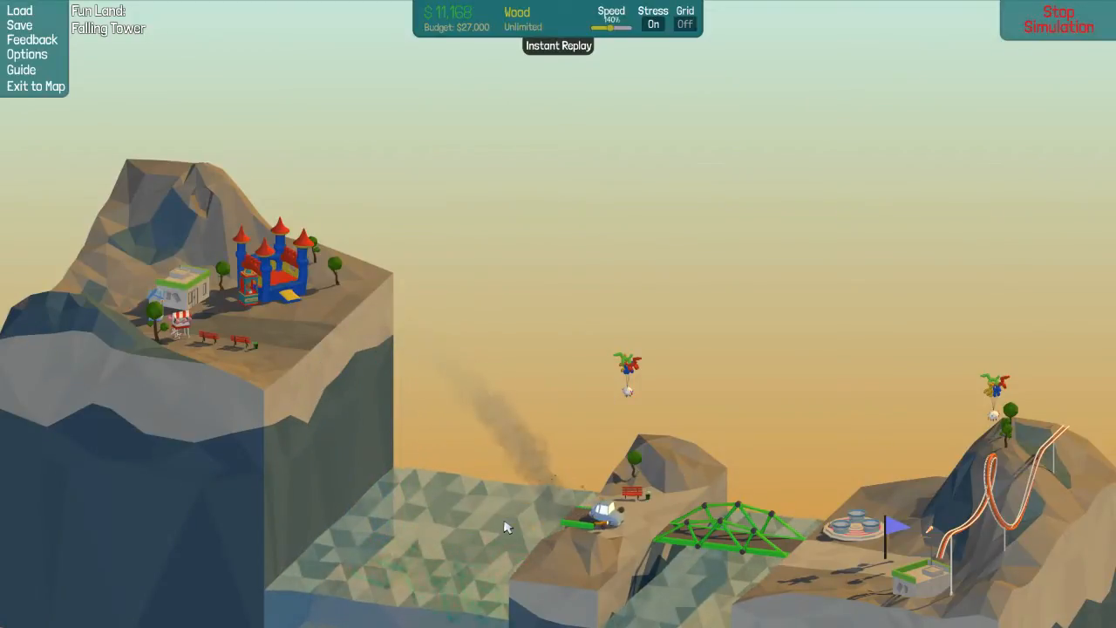
mouse_move(842, 573)
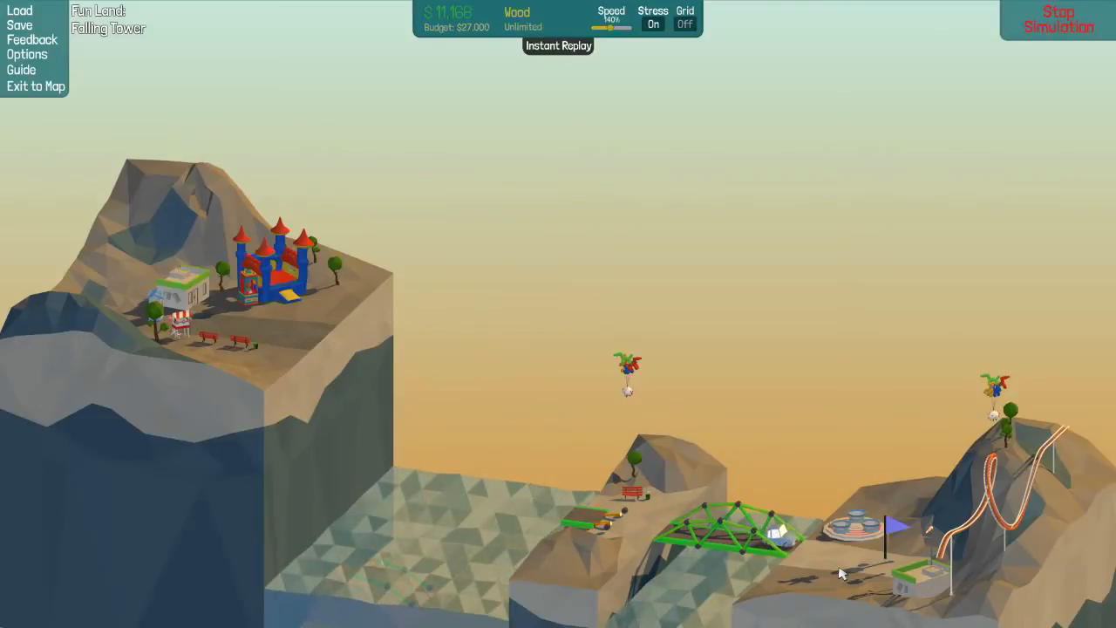
mouse_move(983, 310)
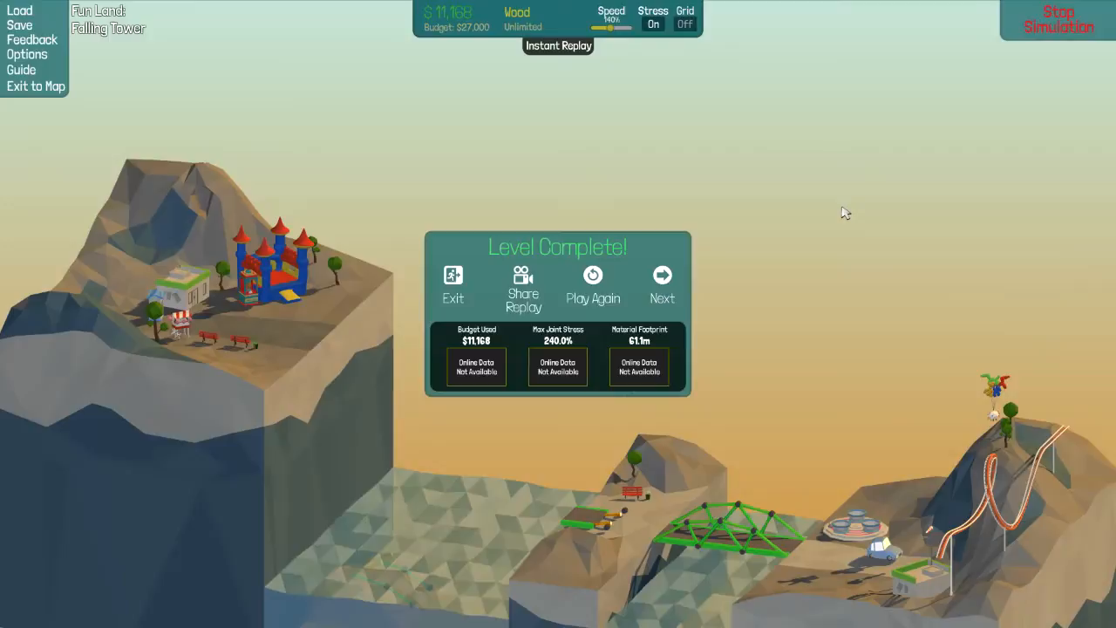
mouse_move(838, 207)
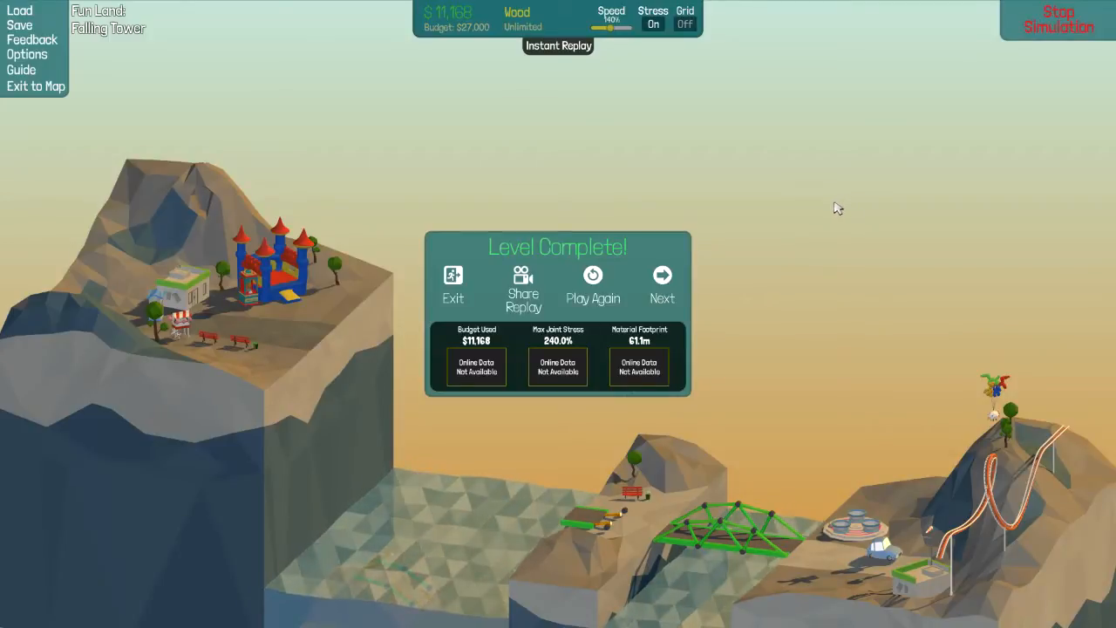
mouse_move(624, 426)
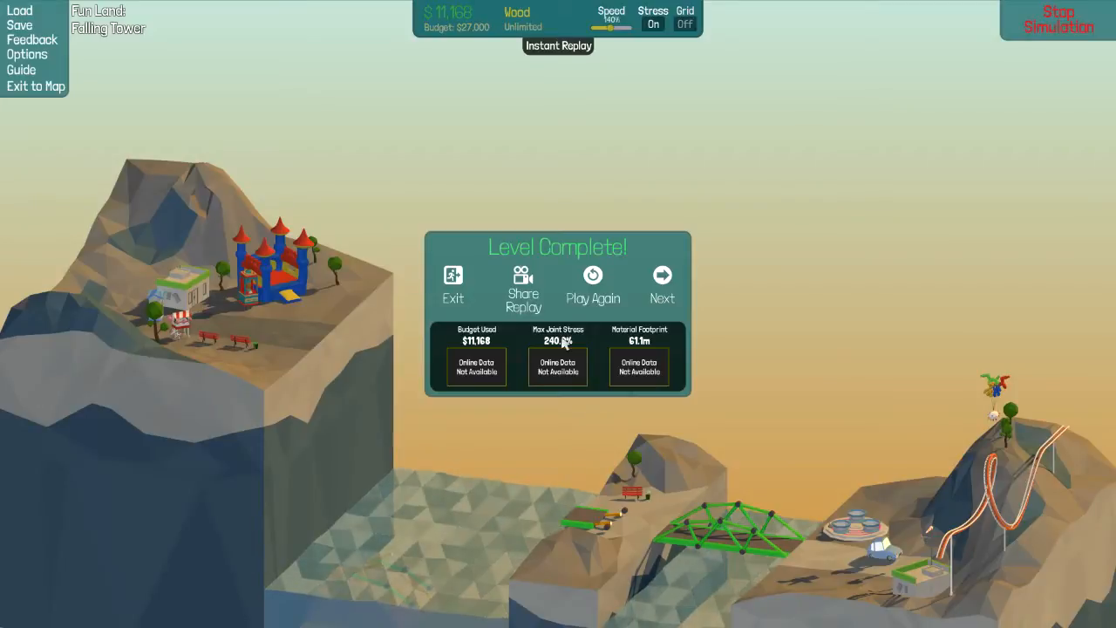
mouse_move(843, 278)
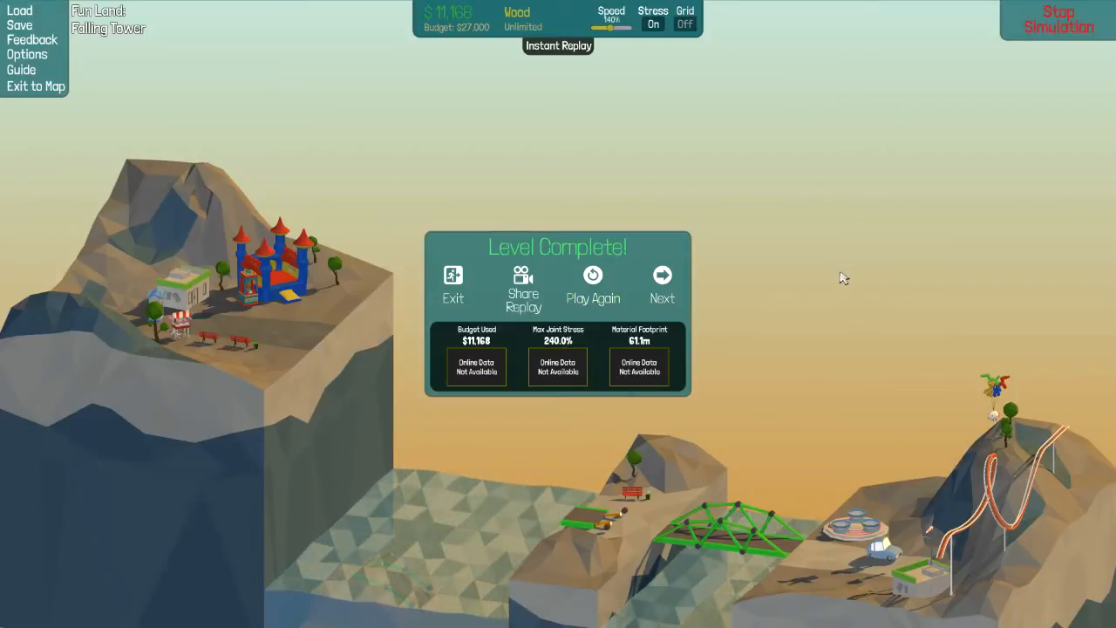
mouse_move(586, 356)
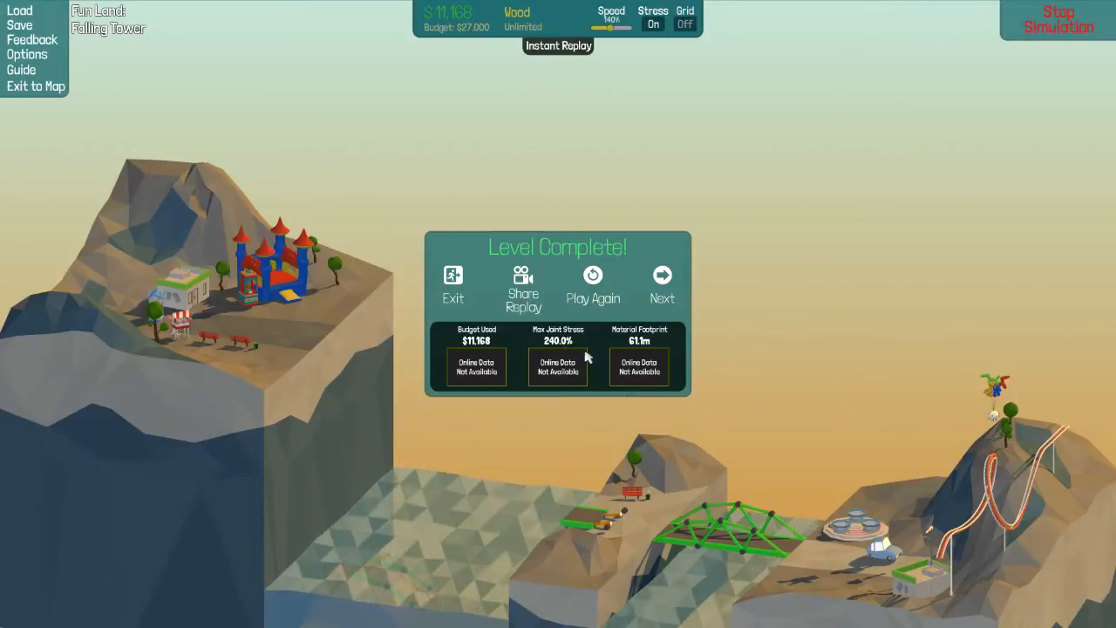
mouse_move(783, 310)
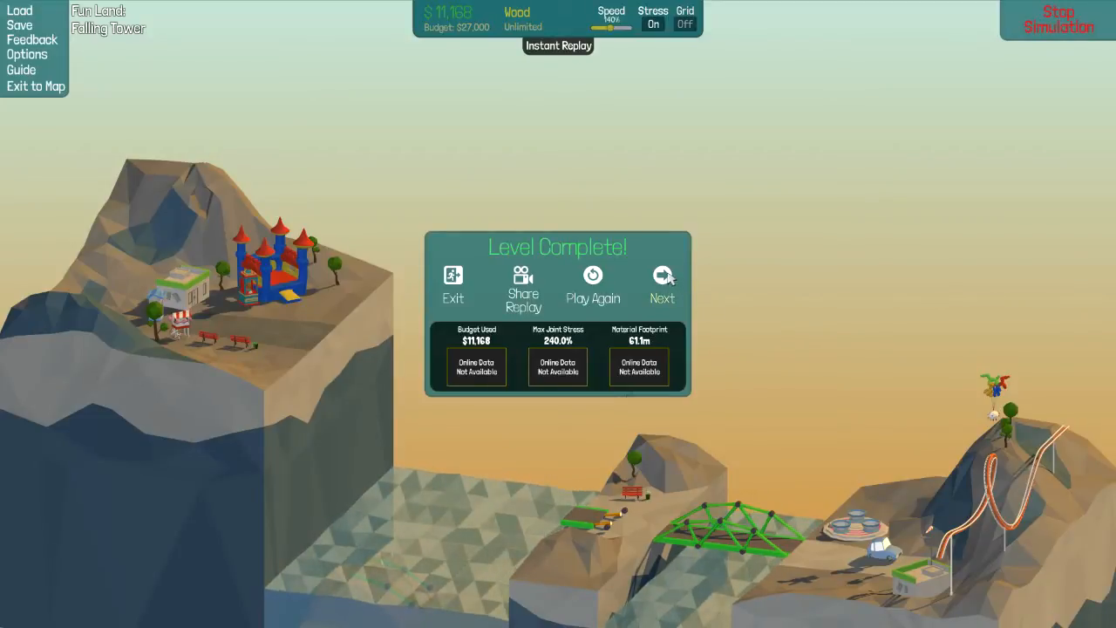
Advance from Level Complete to Jump, jump again and its $11,000 briefing.
left_click(663, 287)
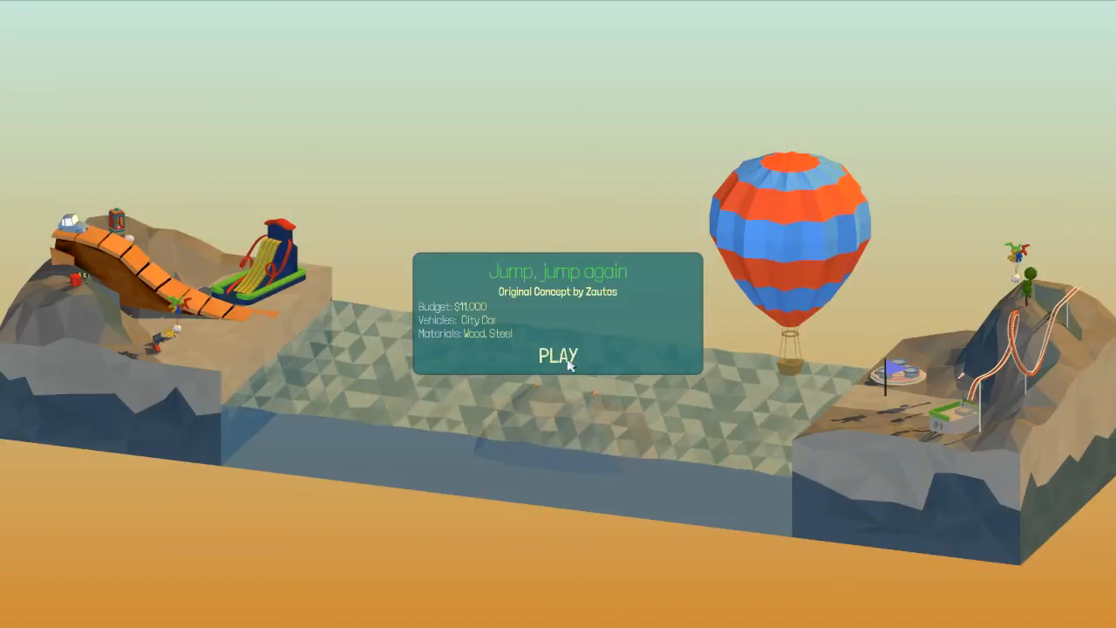
Start the Jump, jump again level in build mode with its $11,000 budget.
left_click(558, 355)
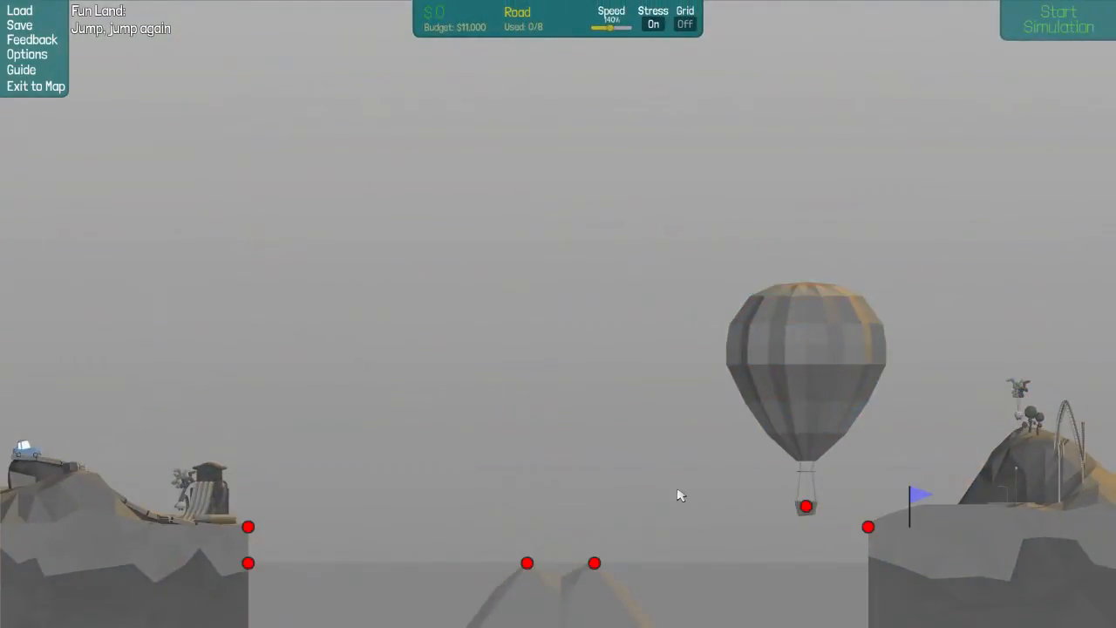
mouse_move(661, 481)
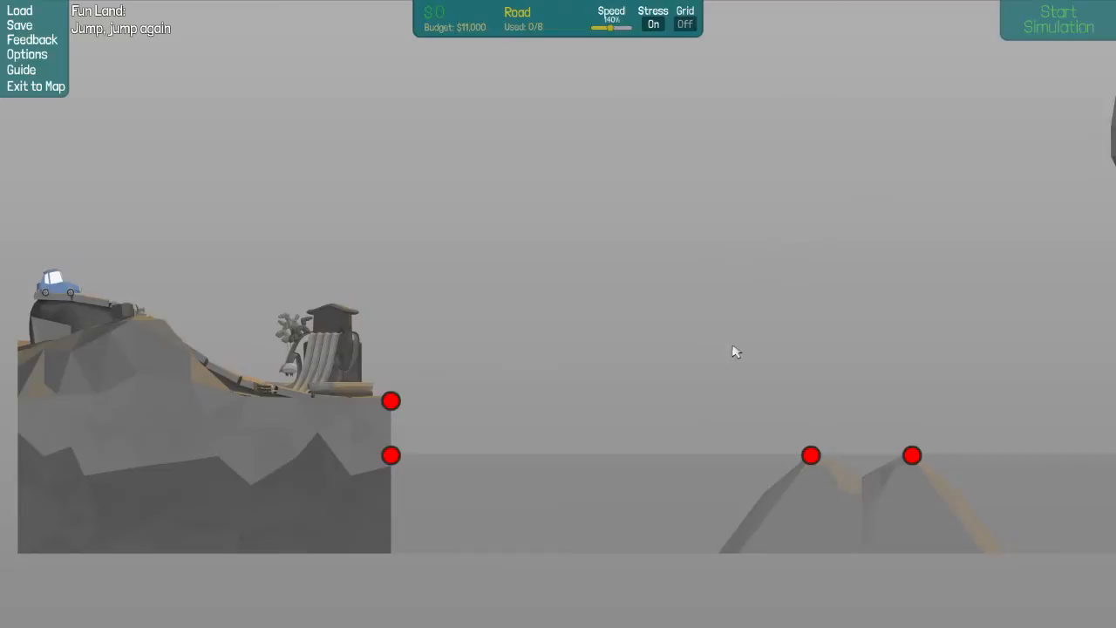
Extend a wooden-braced road ramp off the left cliff, costing $3,616.
right_click(811, 423)
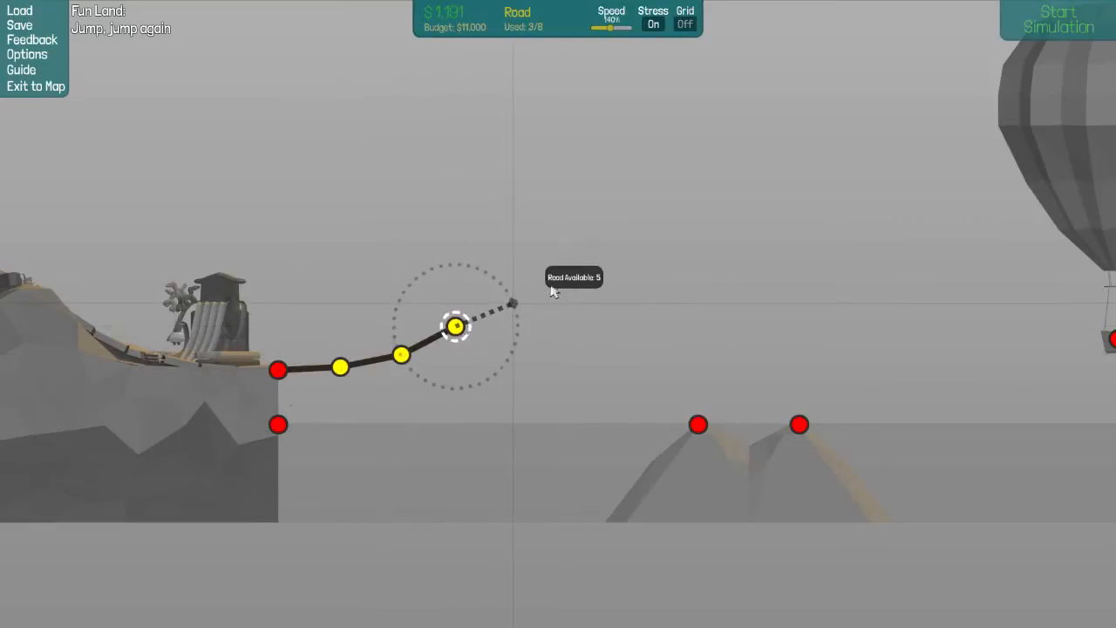
left_click(516, 12)
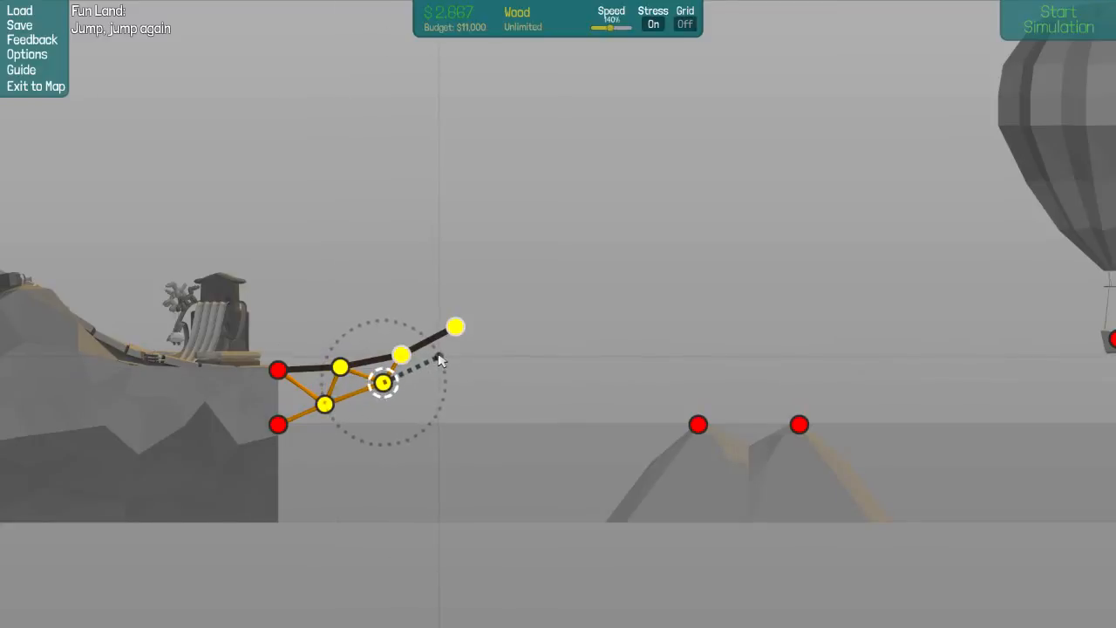
left_click_drag(383, 382, 441, 355)
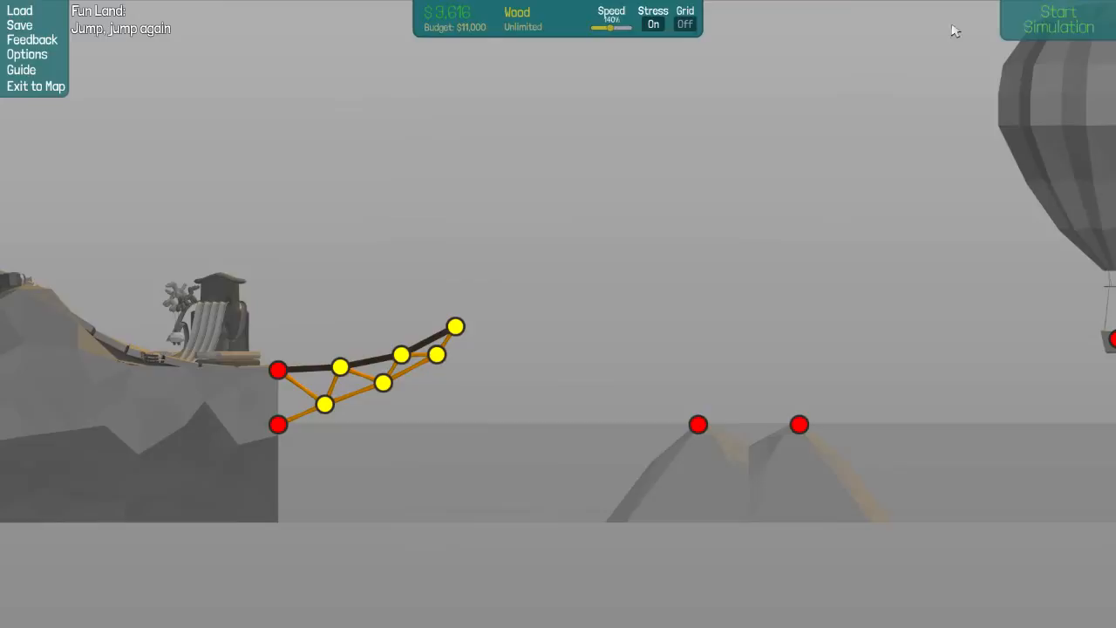
left_click(1059, 19)
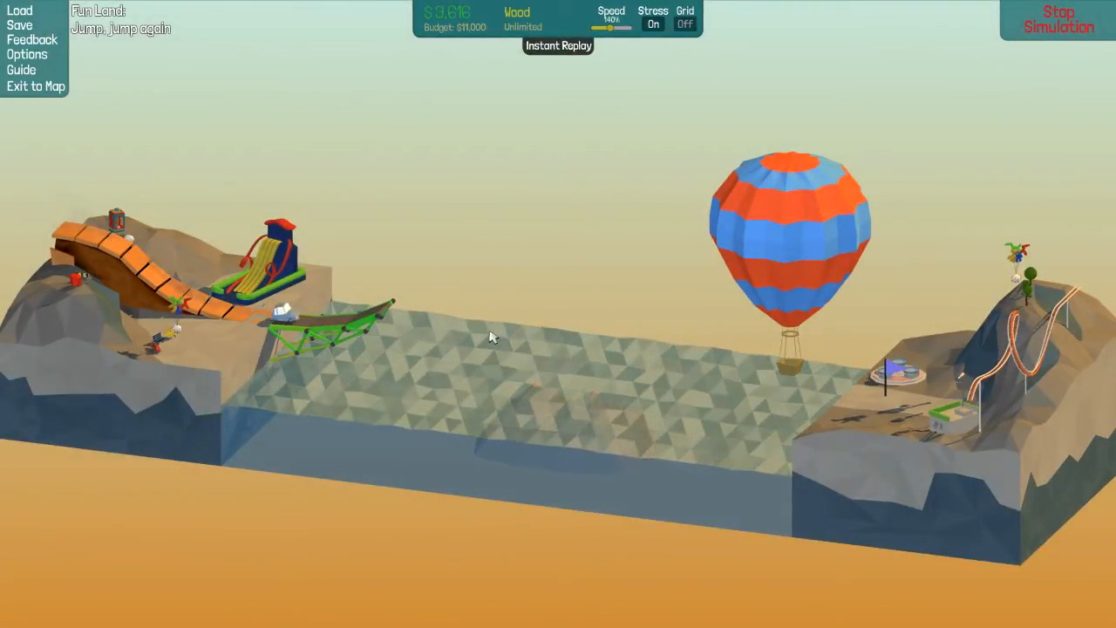
left_click(1058, 19)
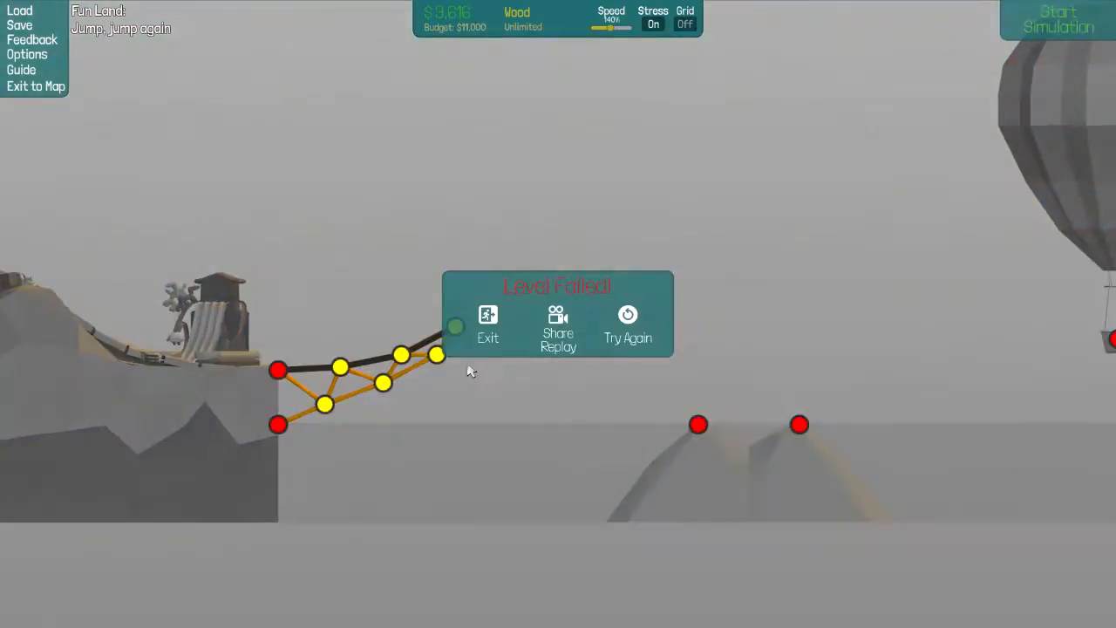
left_click(628, 327)
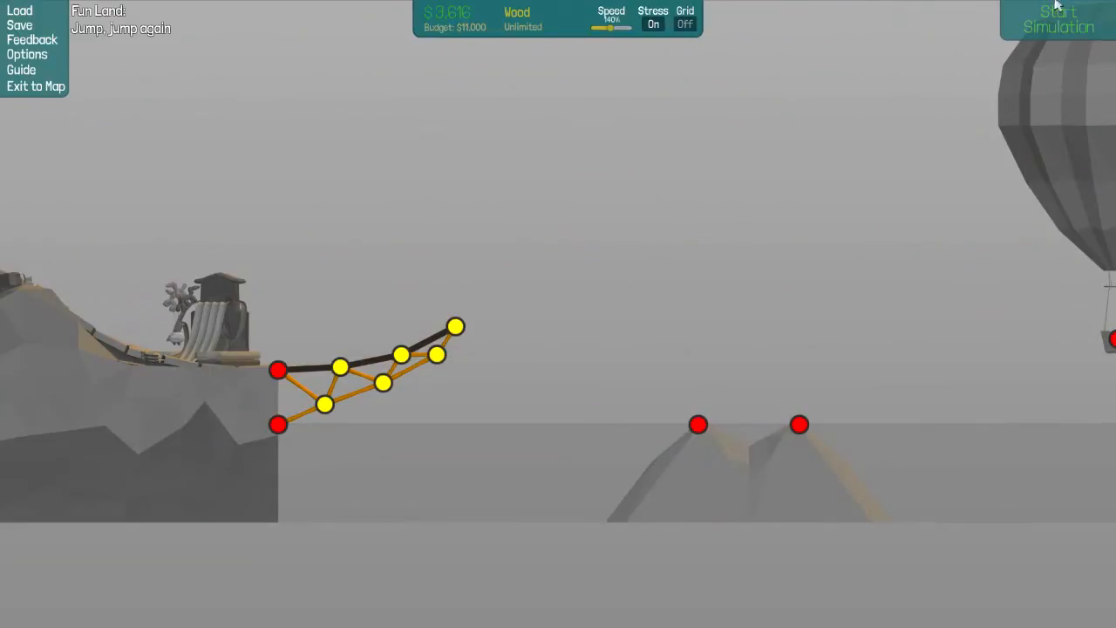
left_click(1058, 19)
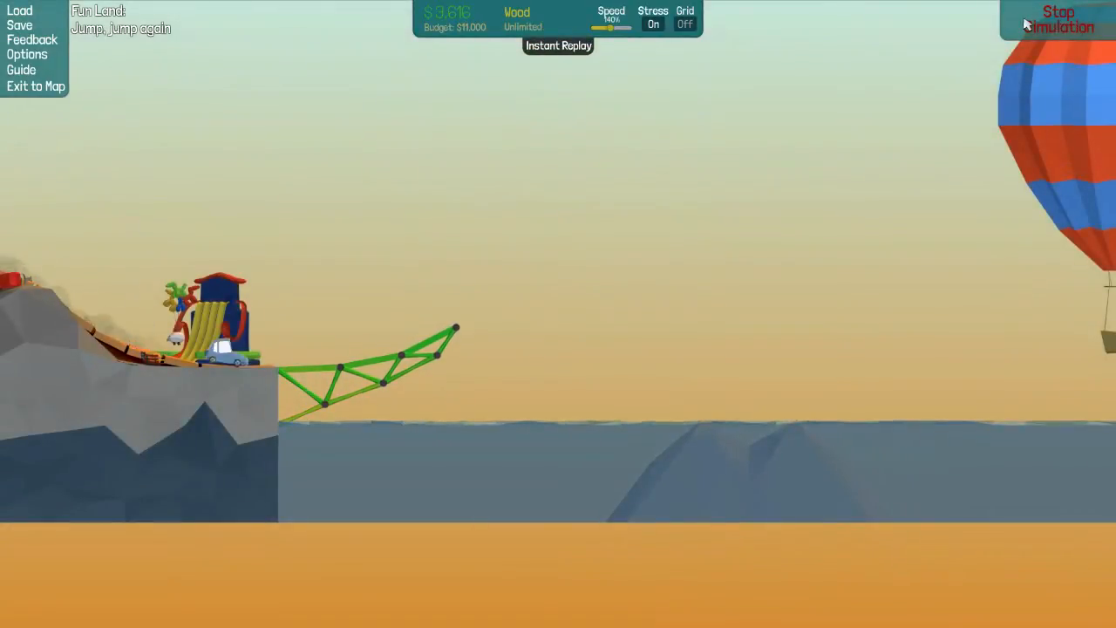
left_click(1058, 19)
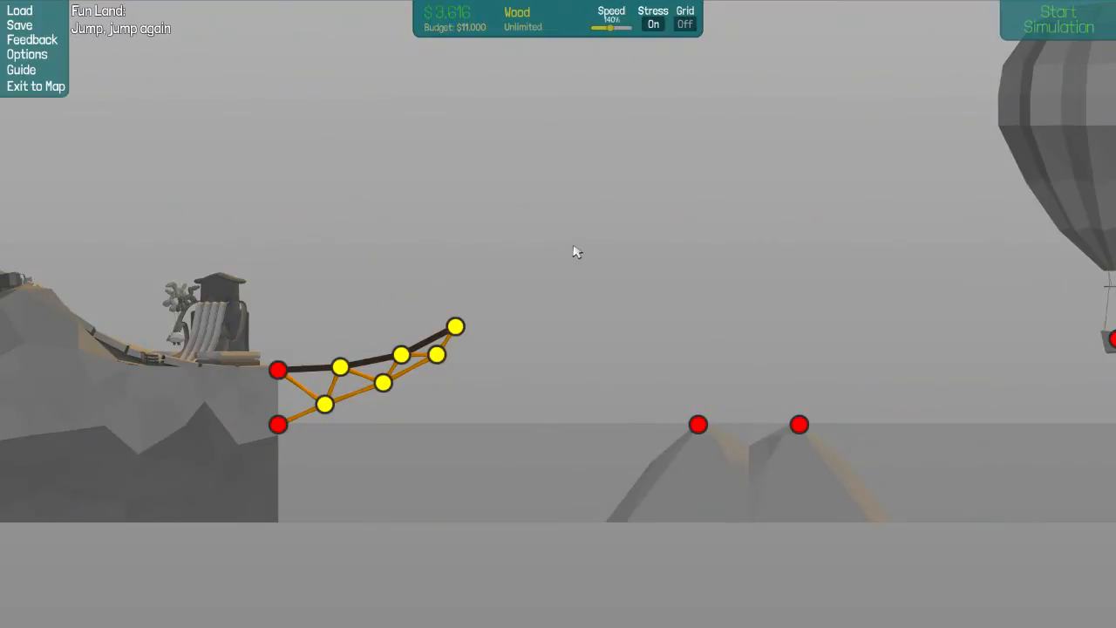
mouse_move(572, 299)
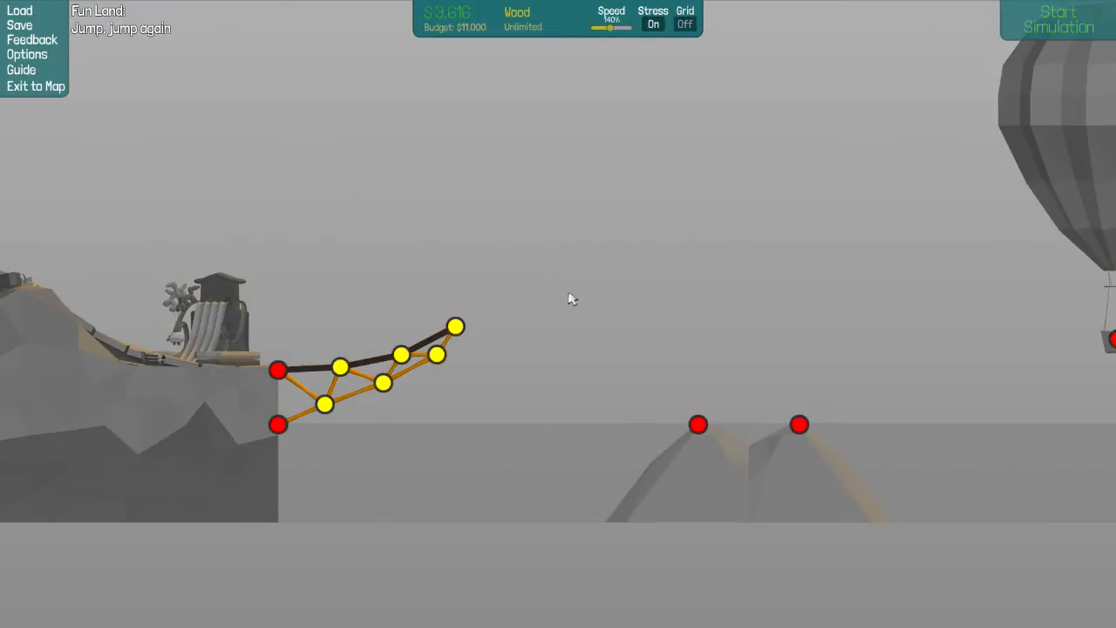
Reposition the cliff ramp's deck joints, reaching $5,791, and test-run the car over it.
left_click(341, 366)
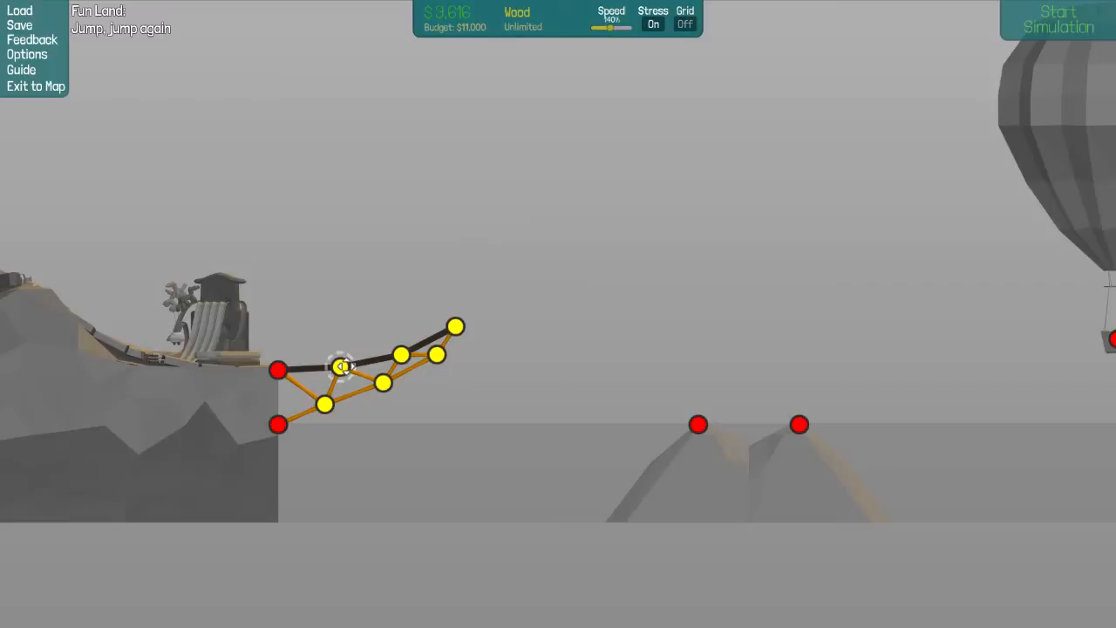
left_click_drag(340, 366, 397, 340)
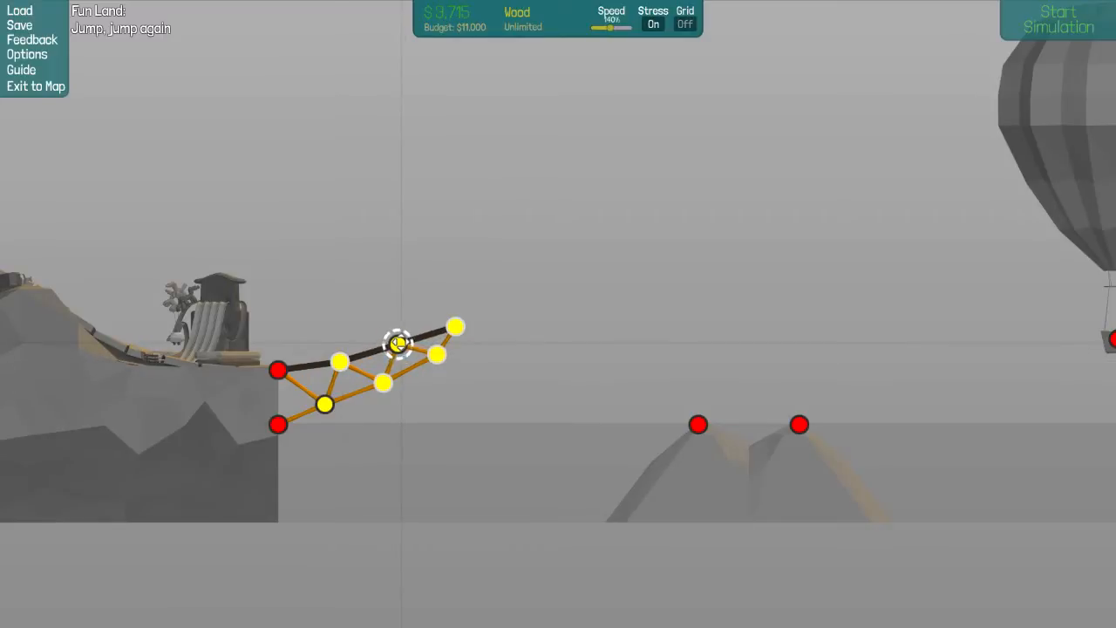
left_click_drag(396, 343, 456, 315)
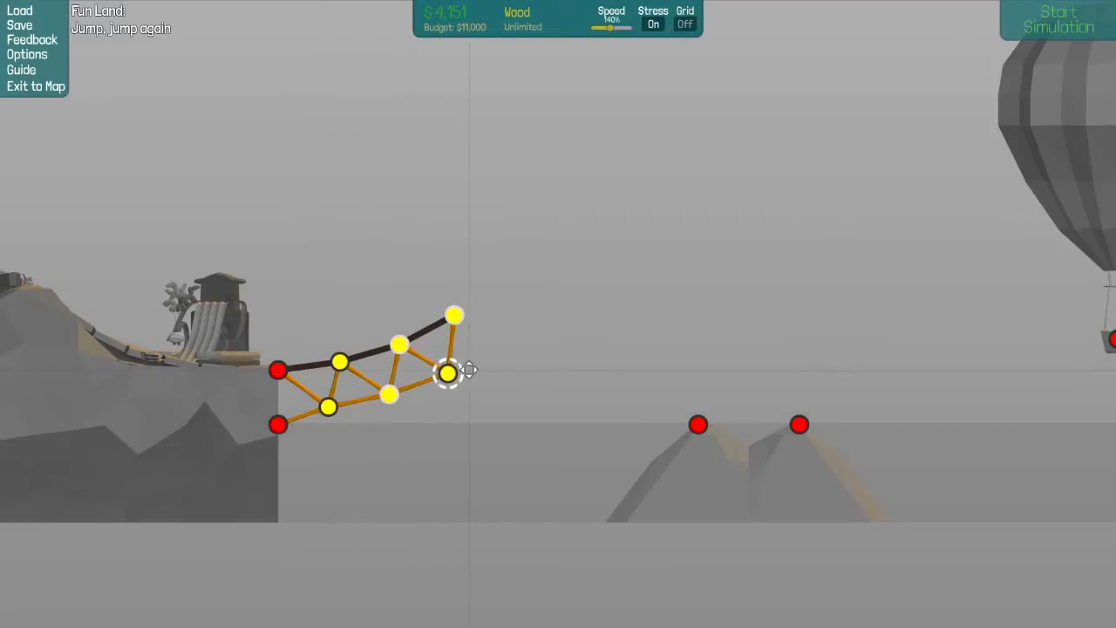
left_click_drag(447, 374, 278, 369)
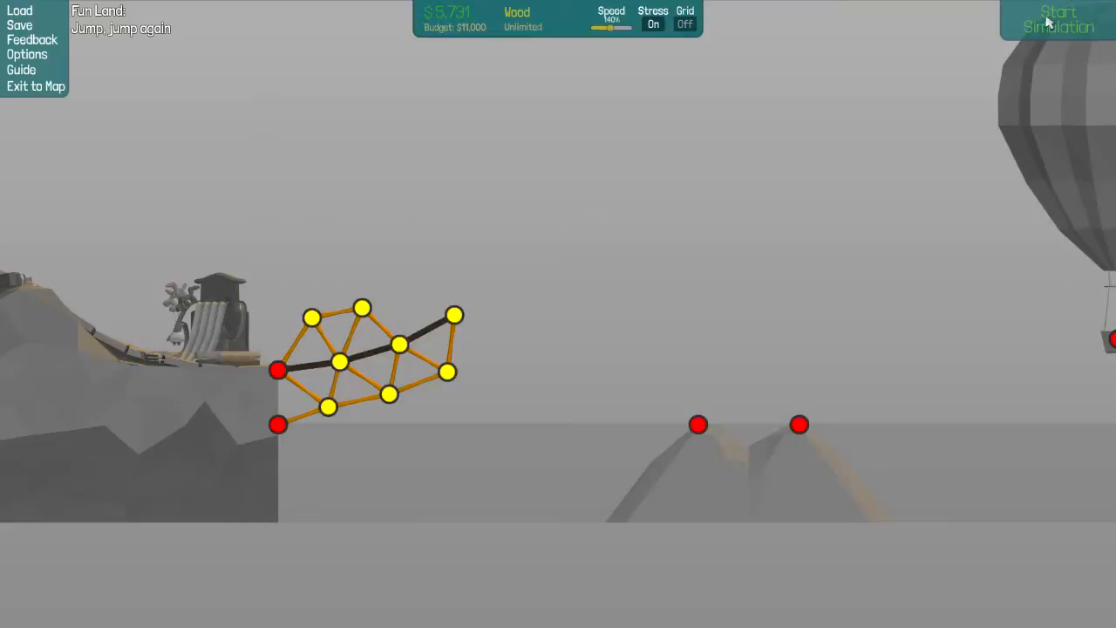
left_click(1058, 19)
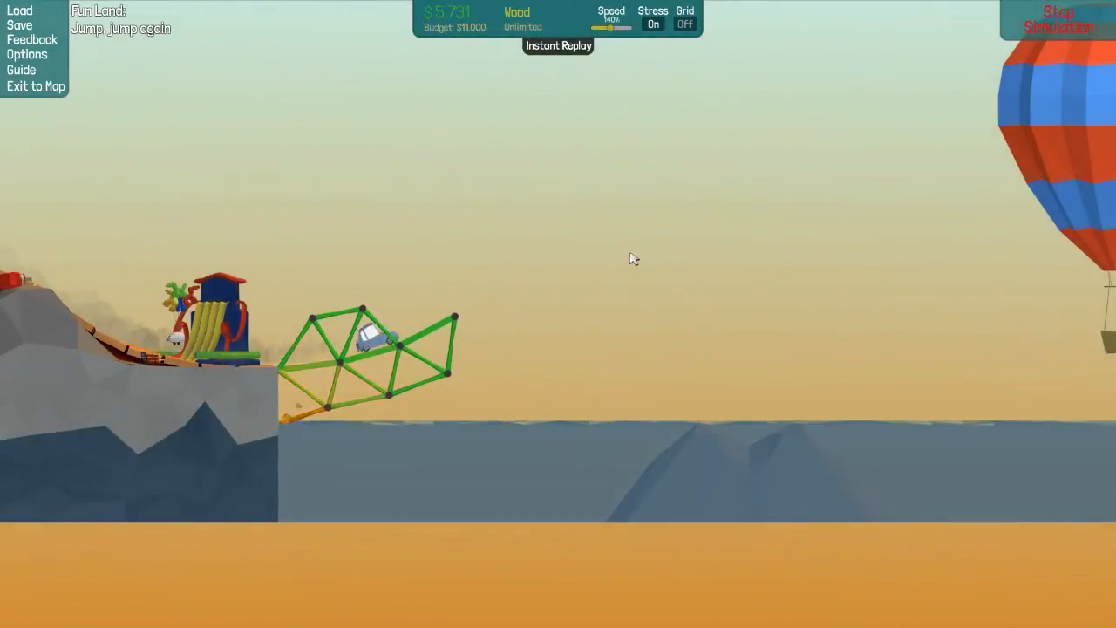
left_click(1058, 18)
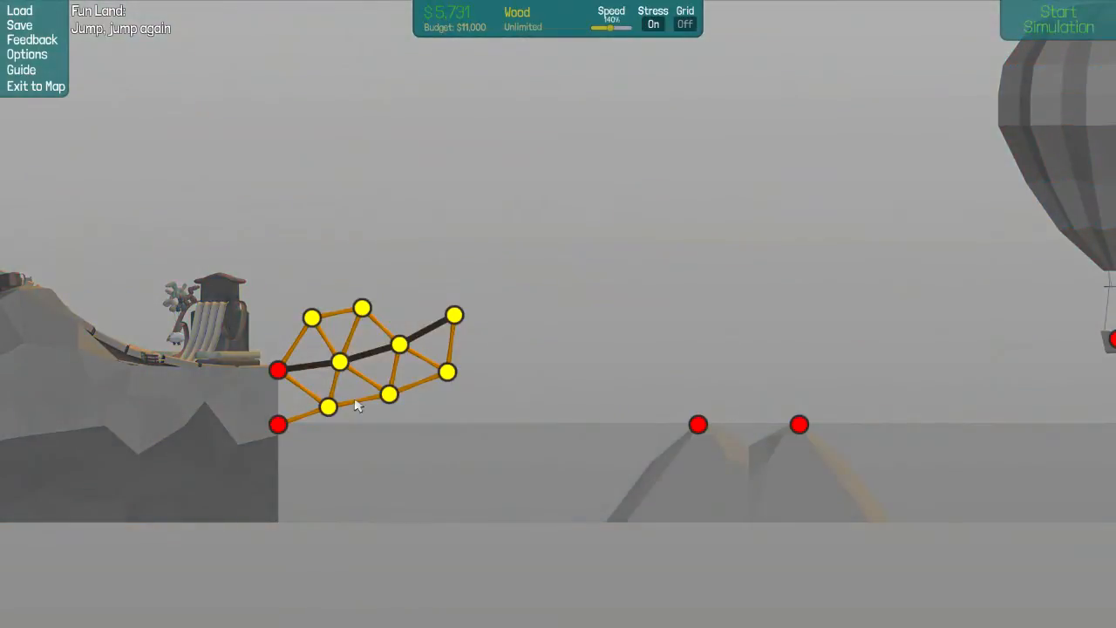
Delete the bracing above the cliff ramp, cutting cost to $4,597, and test the launch.
right_click(698, 220)
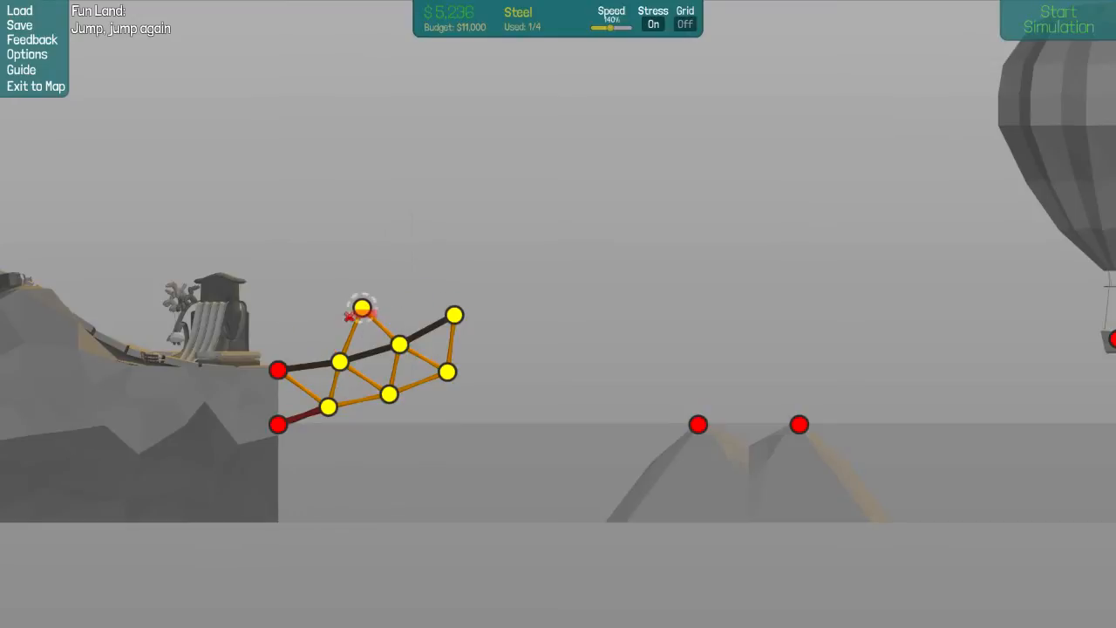
left_click(1058, 19)
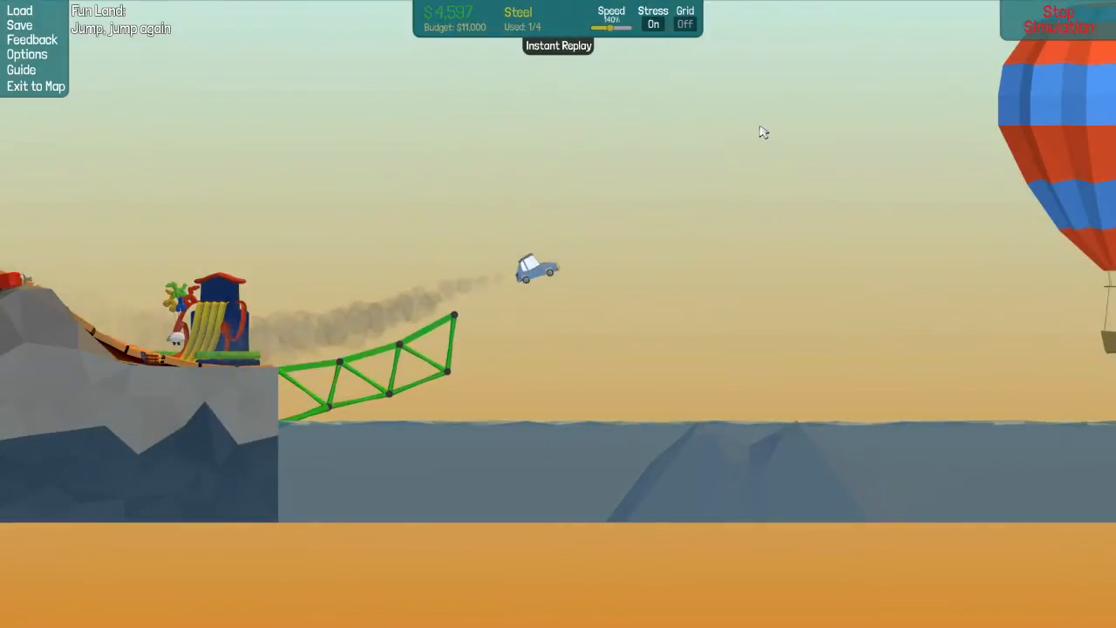
left_click(1058, 19)
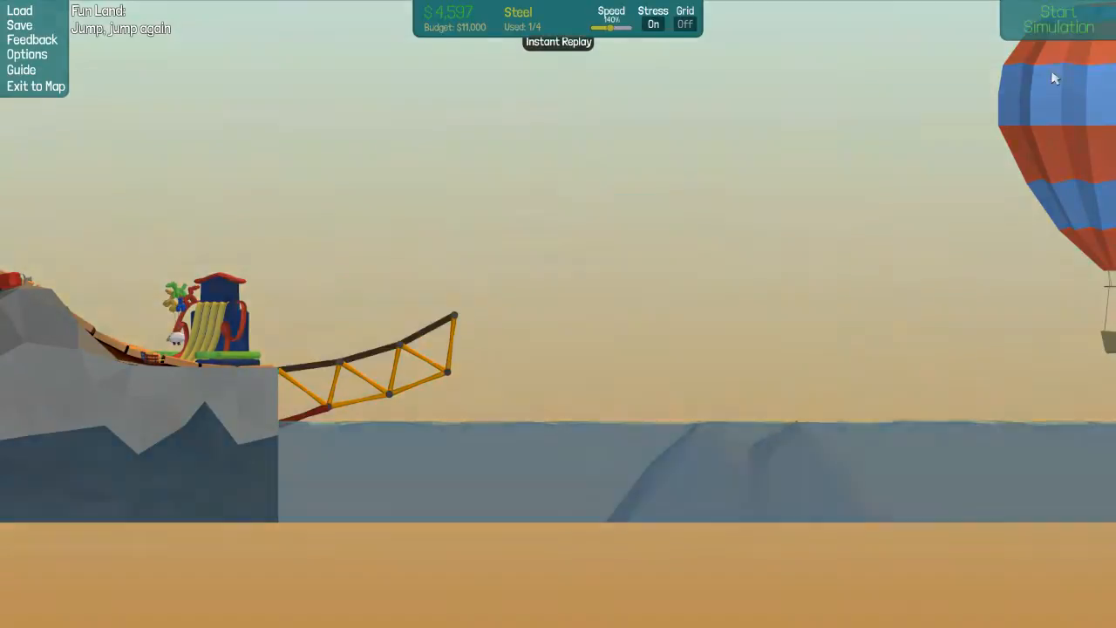
left_click(1058, 19)
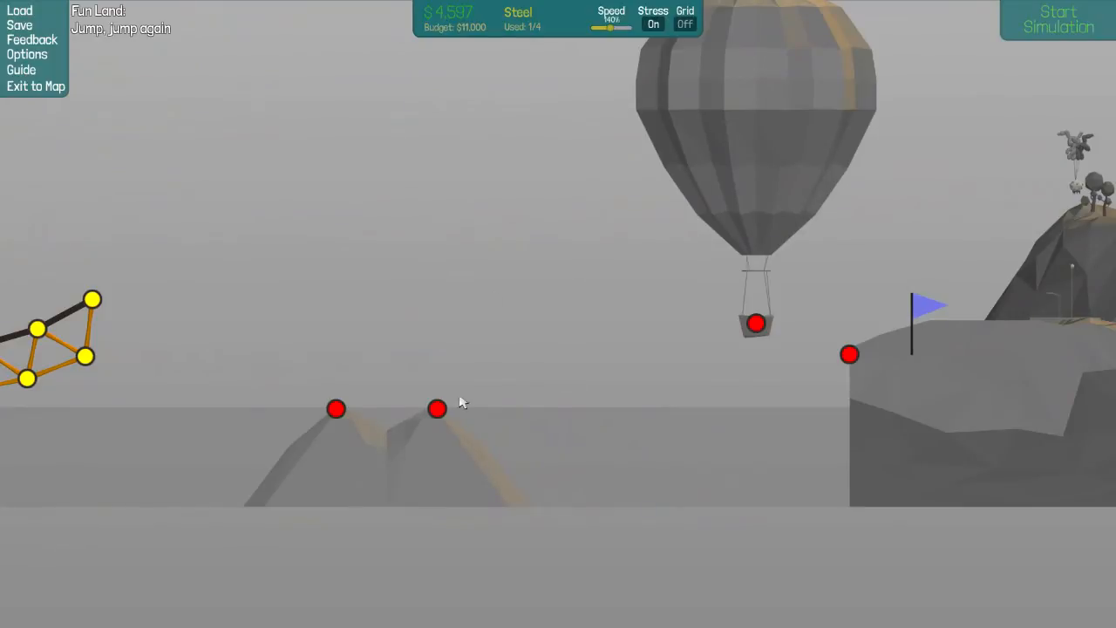
mouse_move(634, 325)
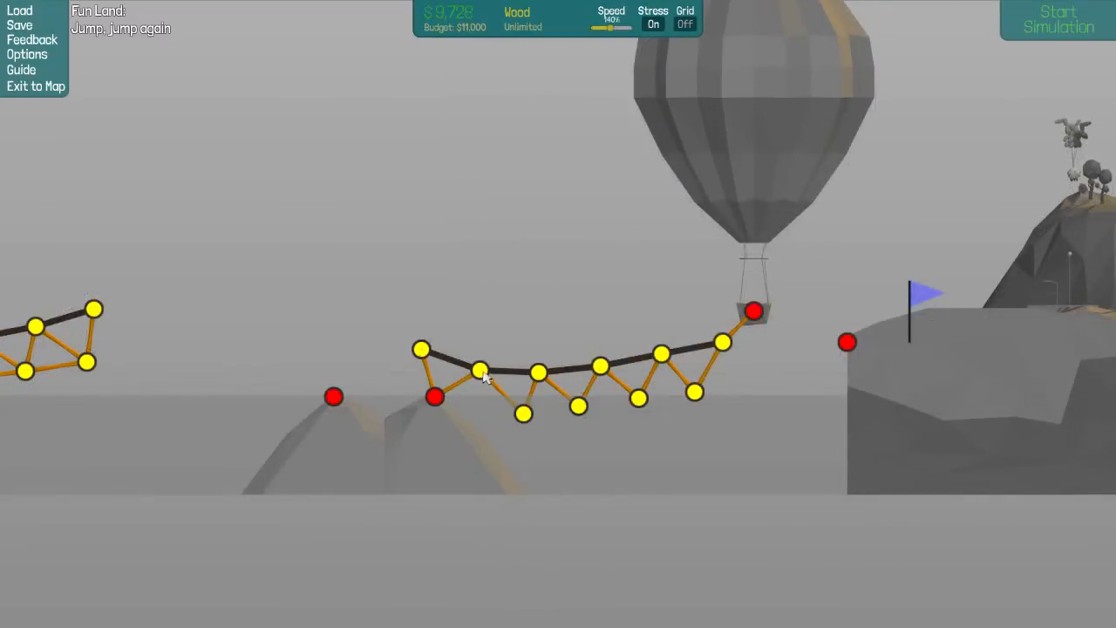
Add a lower chord and shift joints on the middle truss to $10,987, then test.
left_click(477, 408)
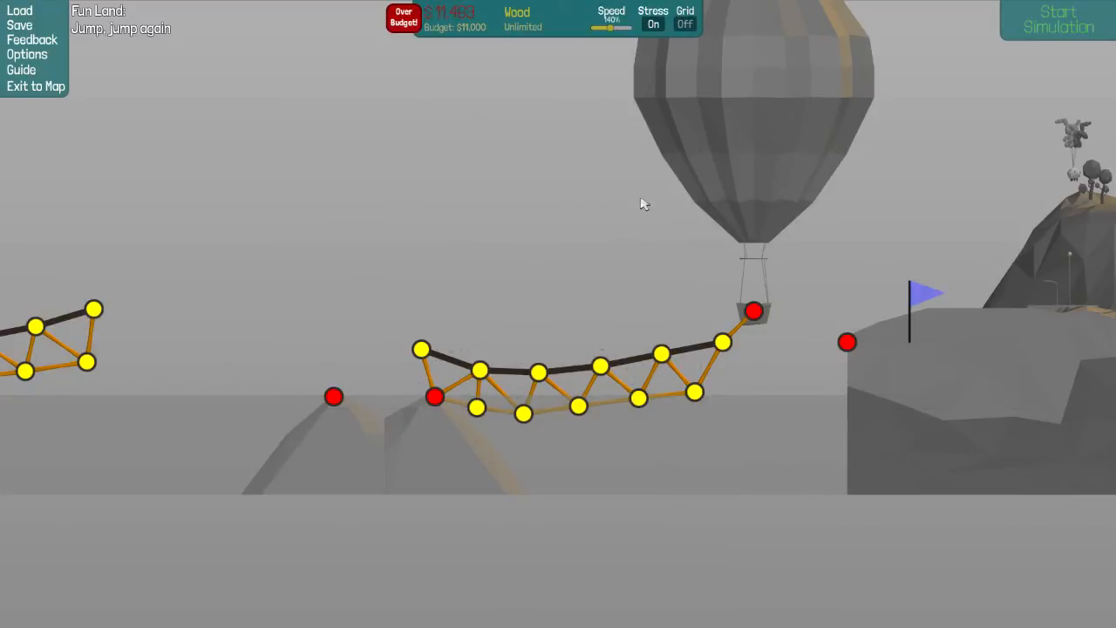
left_click(693, 376)
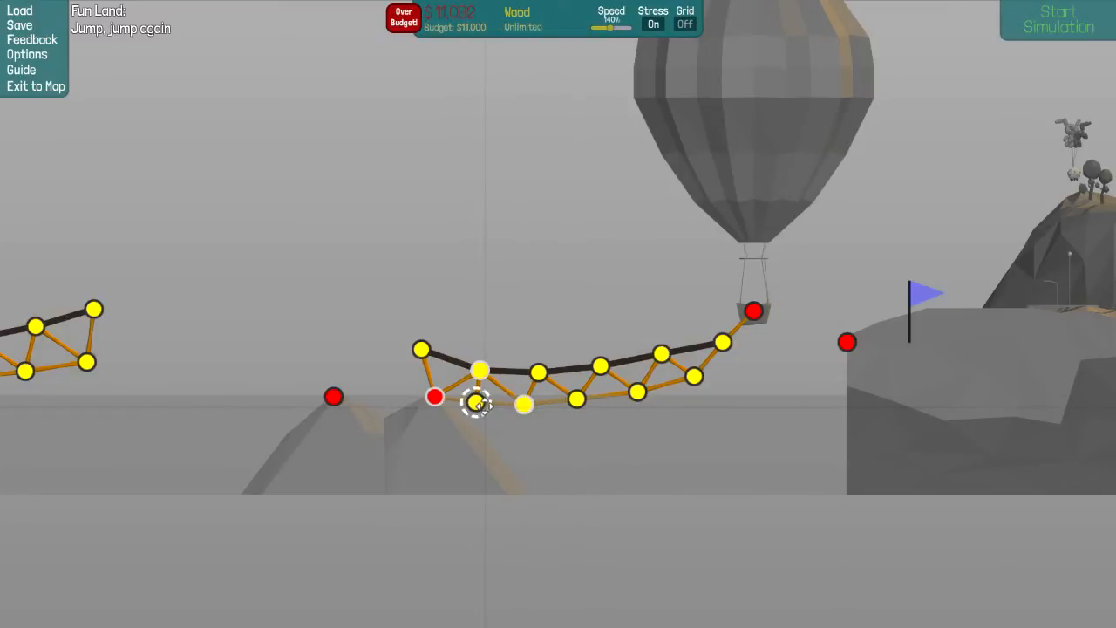
left_click_drag(480, 401, 423, 361)
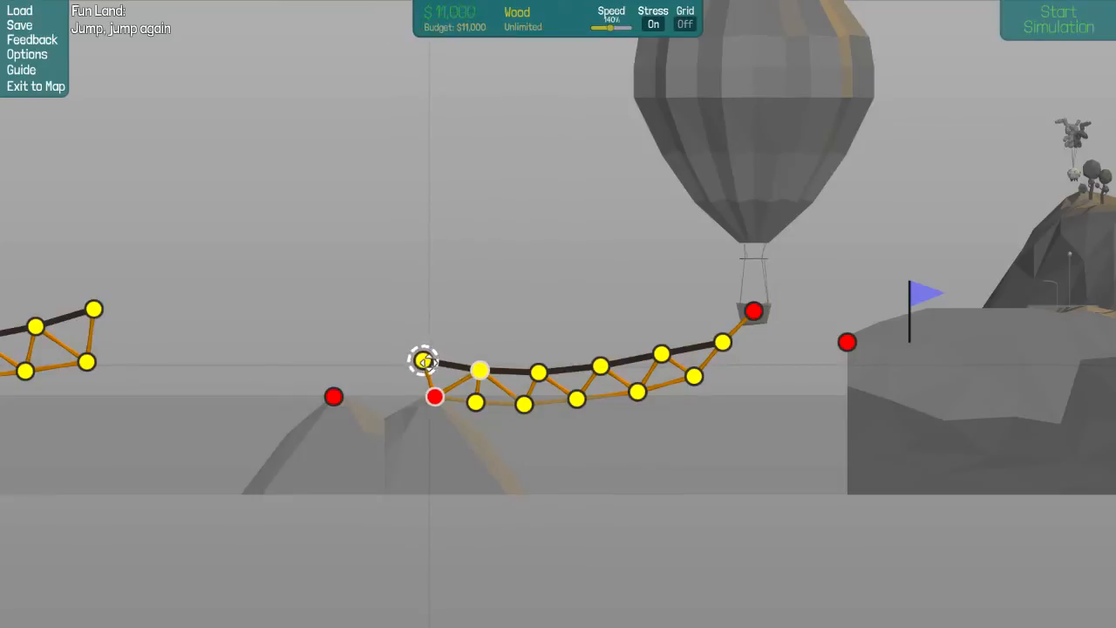
left_click(1058, 19)
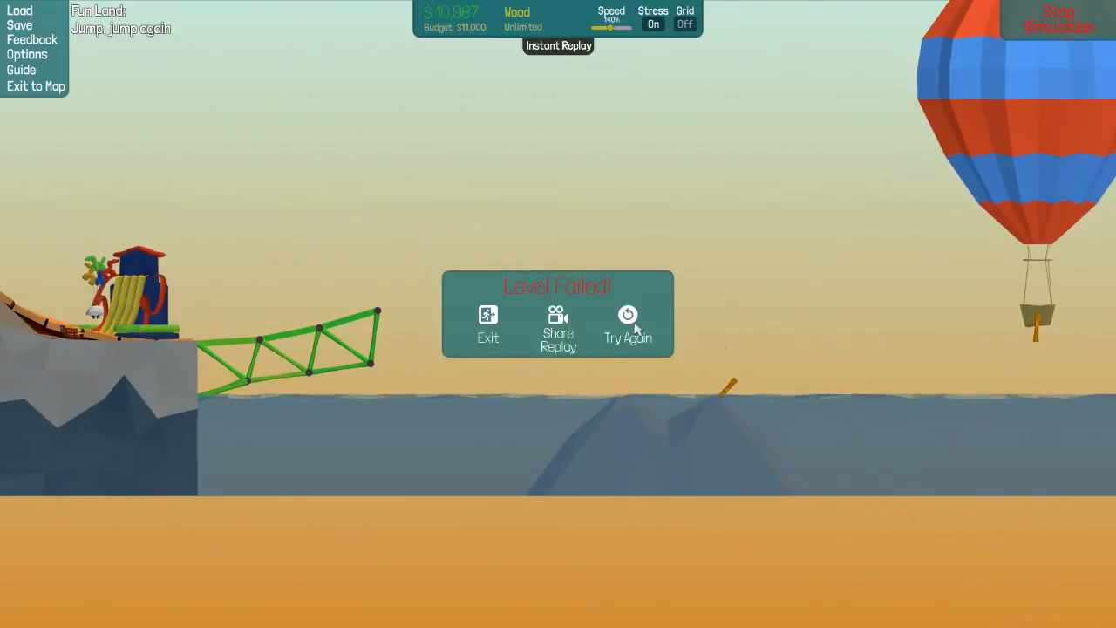
Dismiss Level Failed, extend the middle road deck to $10,762, and rerun the test.
left_click(628, 327)
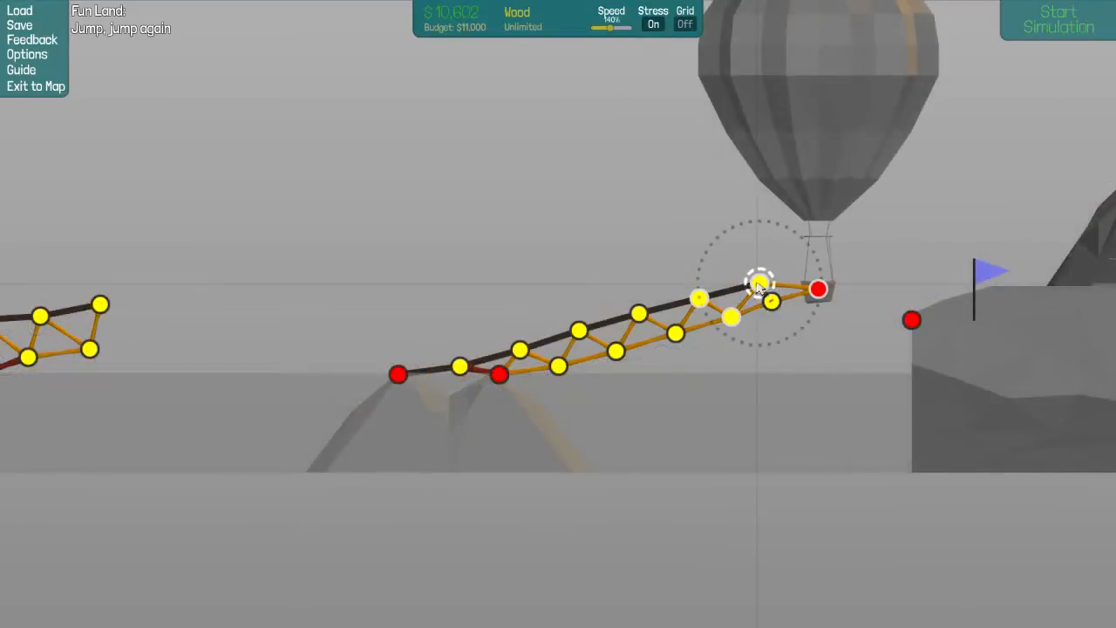
left_click(1058, 19)
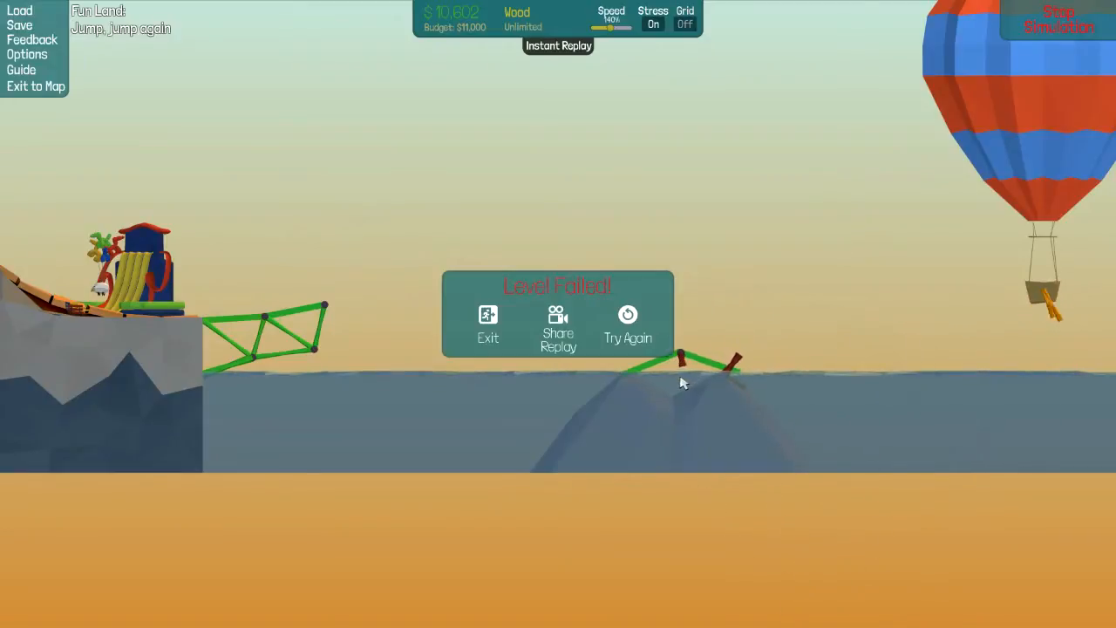
left_click(627, 327)
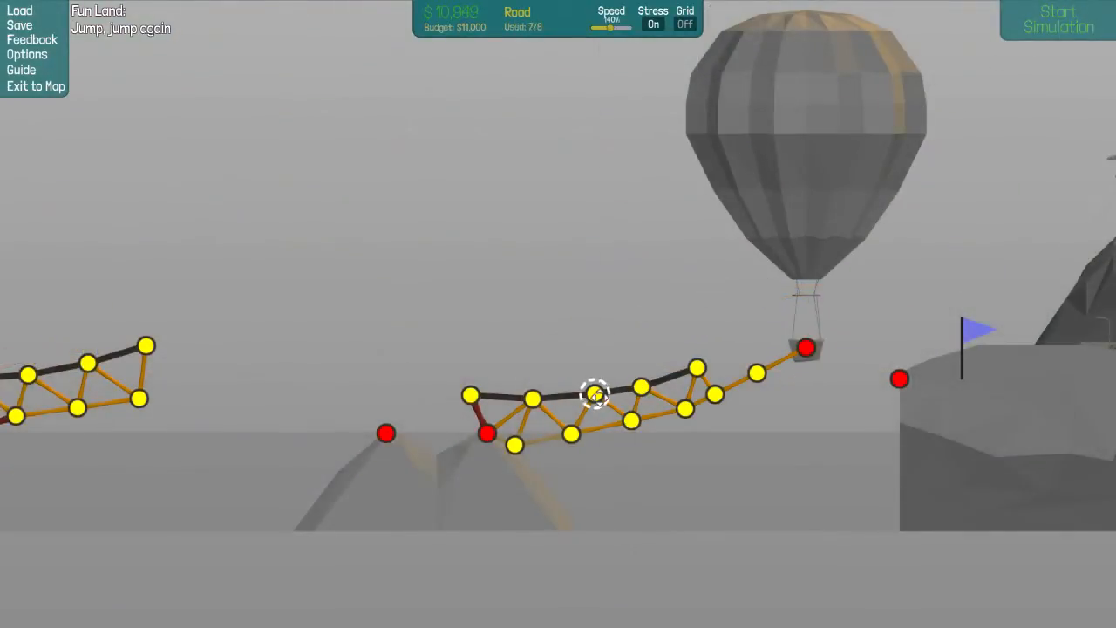
left_click_drag(597, 391, 528, 404)
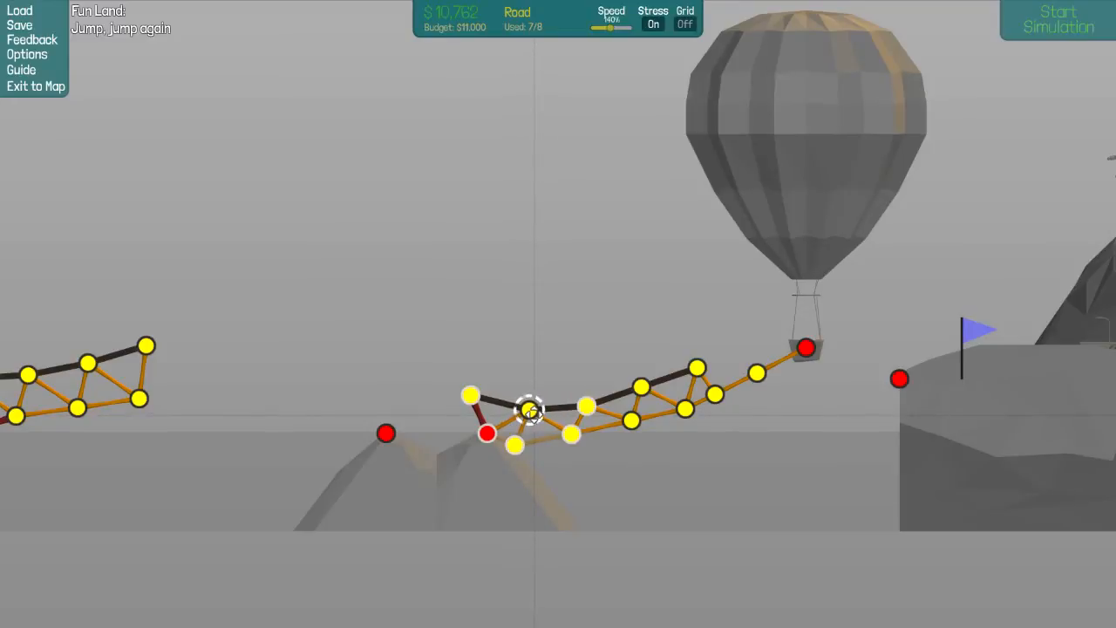
left_click(1058, 19)
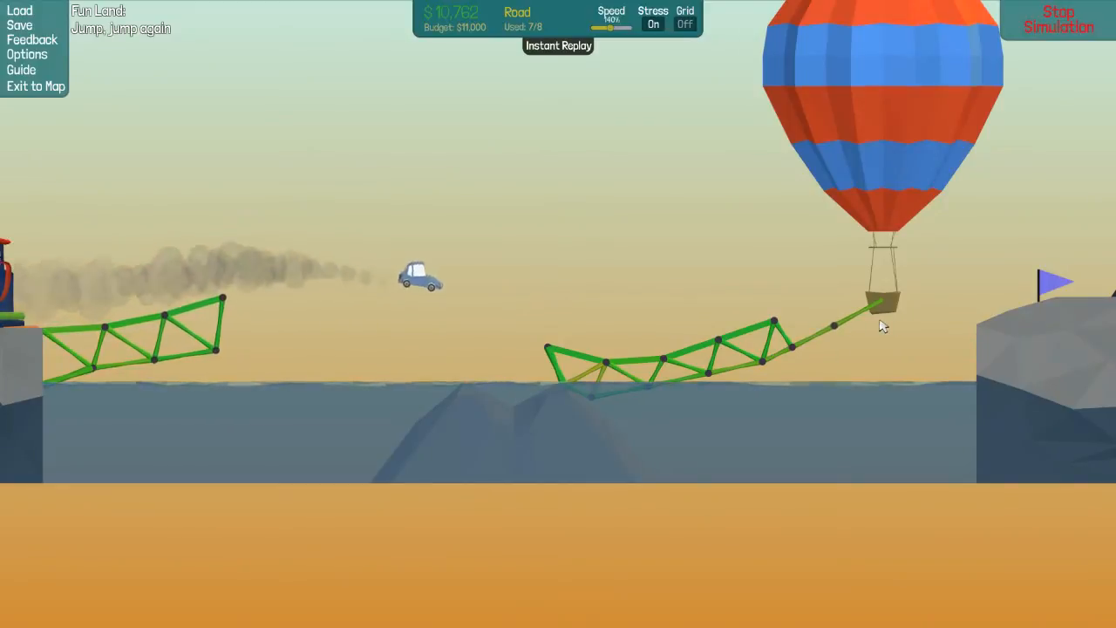
Stop, rerun and end the crashed tests, widening the middle truss across both rocks ($10,992).
left_click(1057, 20)
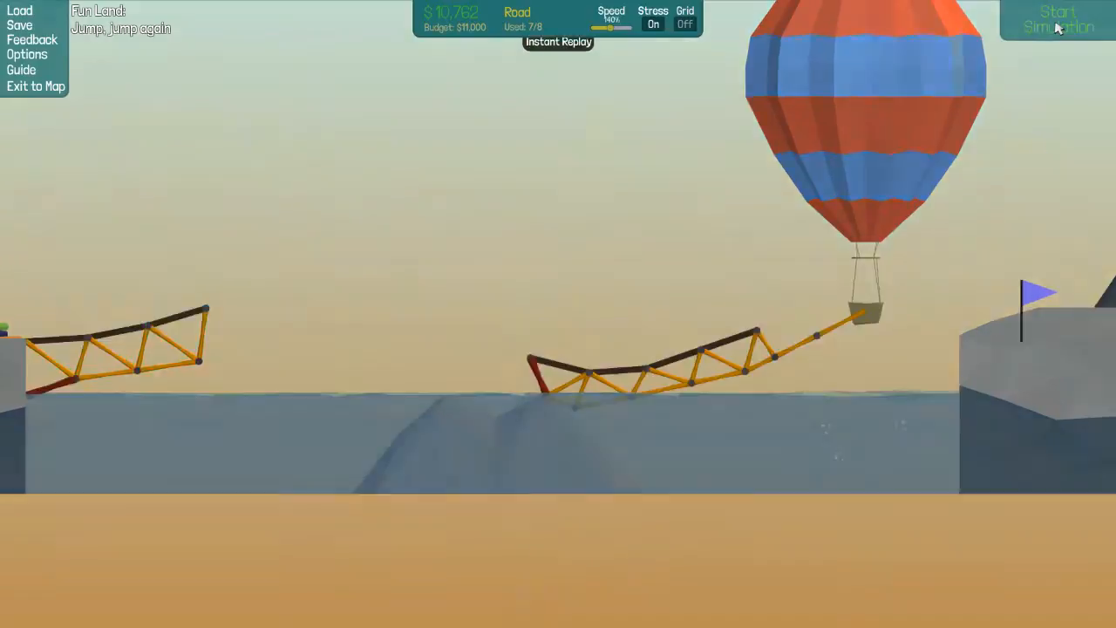
left_click(1058, 19)
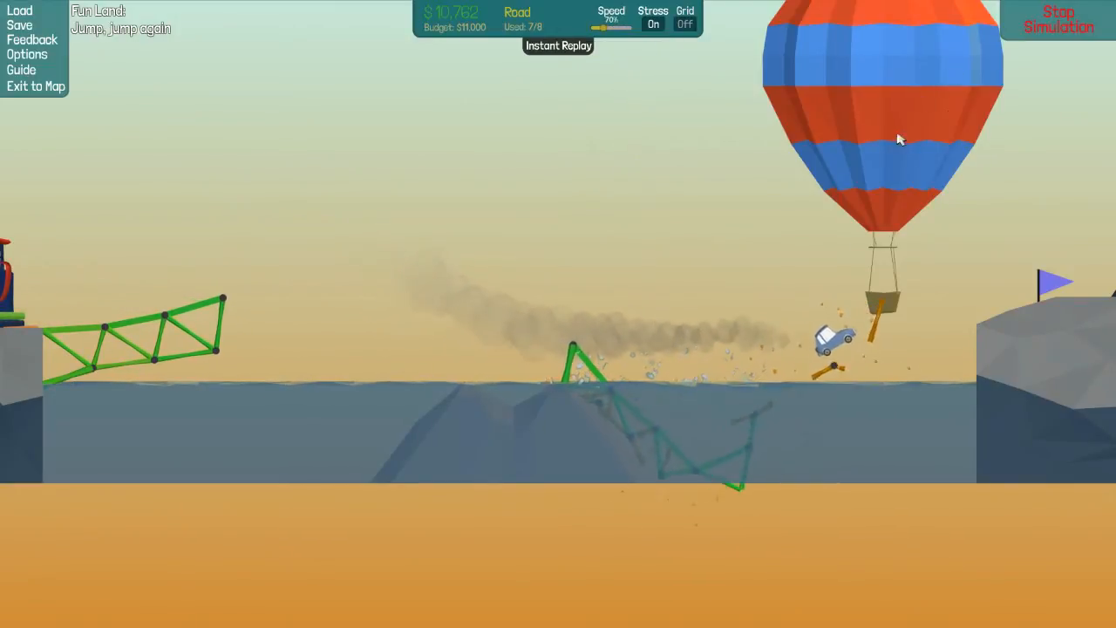
left_click(1057, 20)
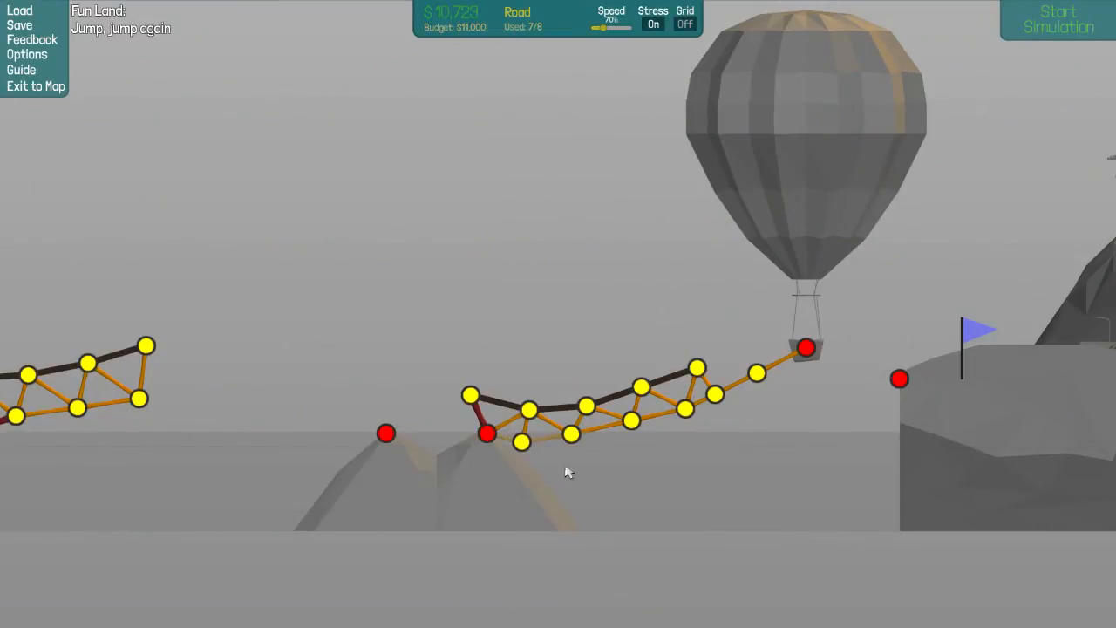
left_click(1058, 19)
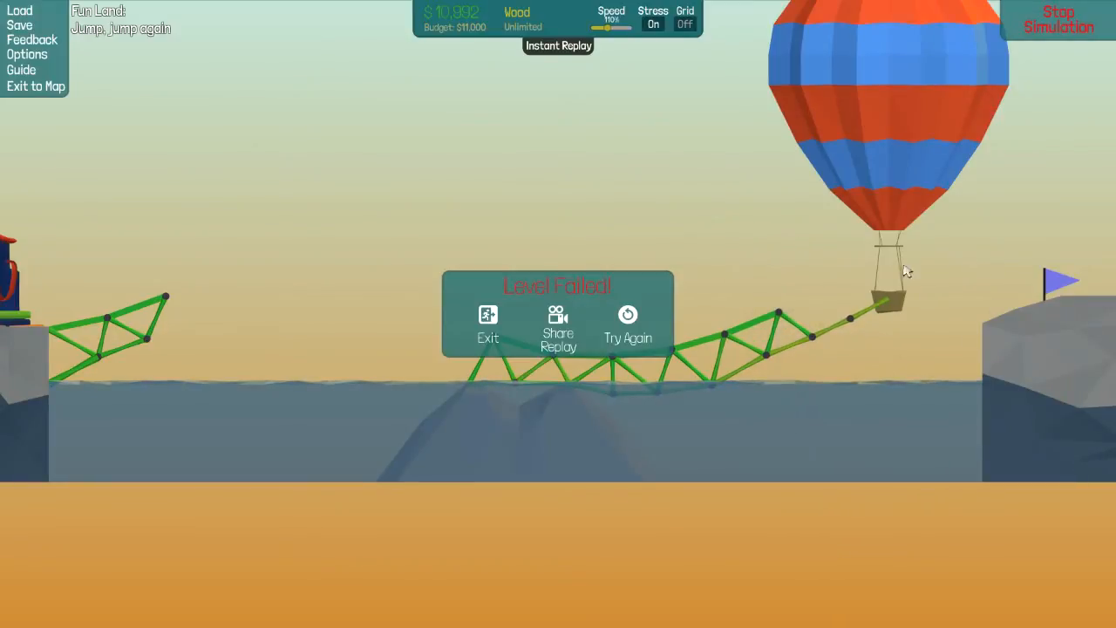
mouse_move(863, 294)
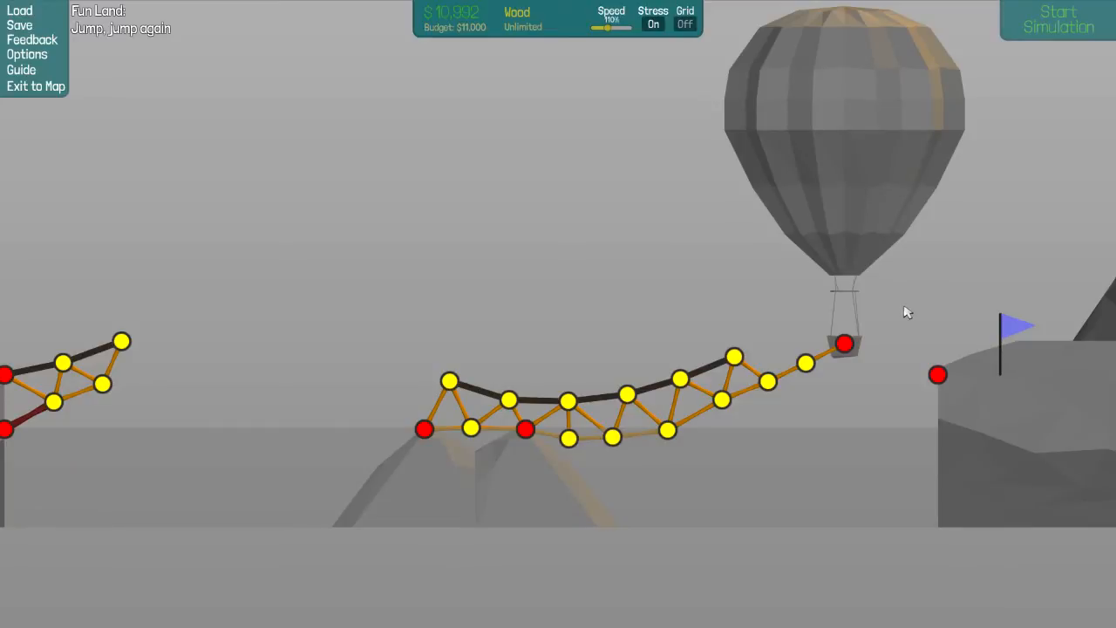
mouse_move(747, 281)
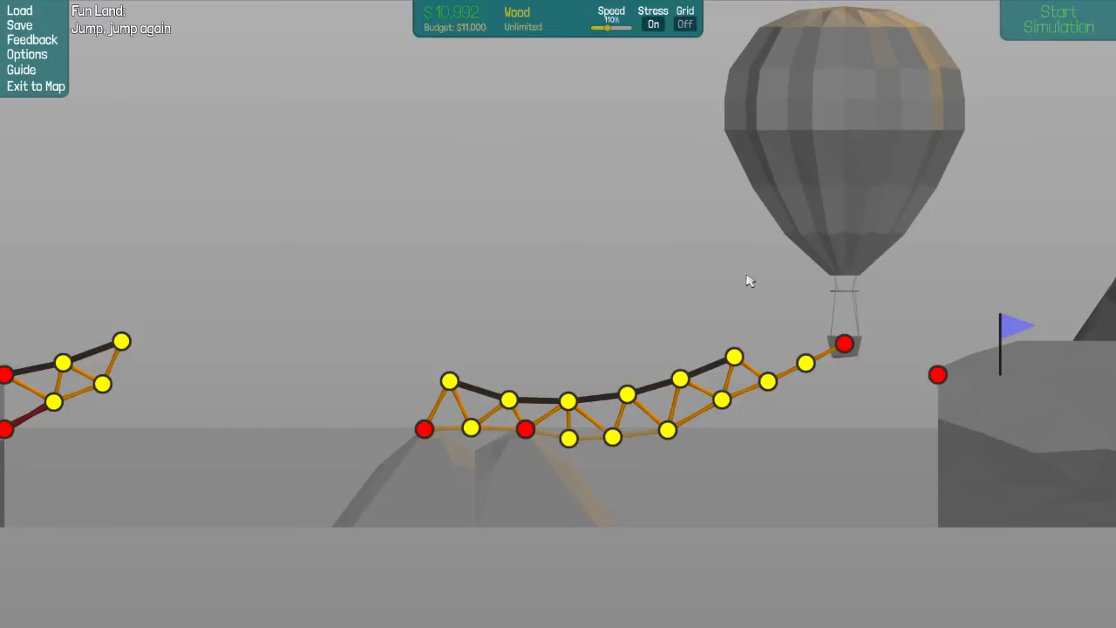
Switch to Road material and rerun the $10,991 build, which fails again.
right_click(751, 281)
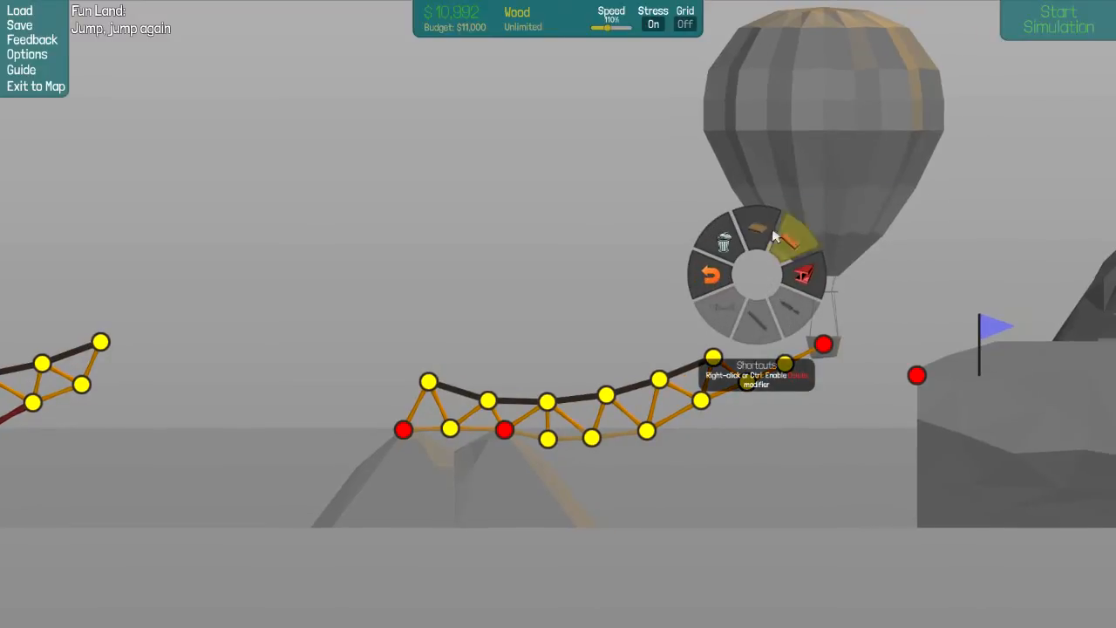
left_click(781, 234)
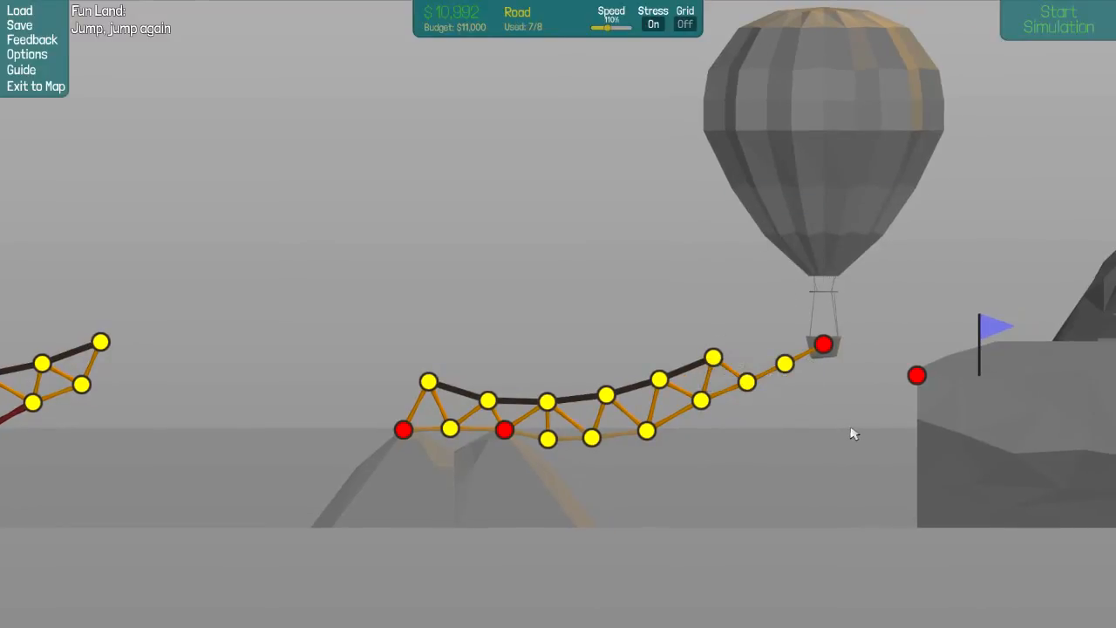
left_click(1058, 19)
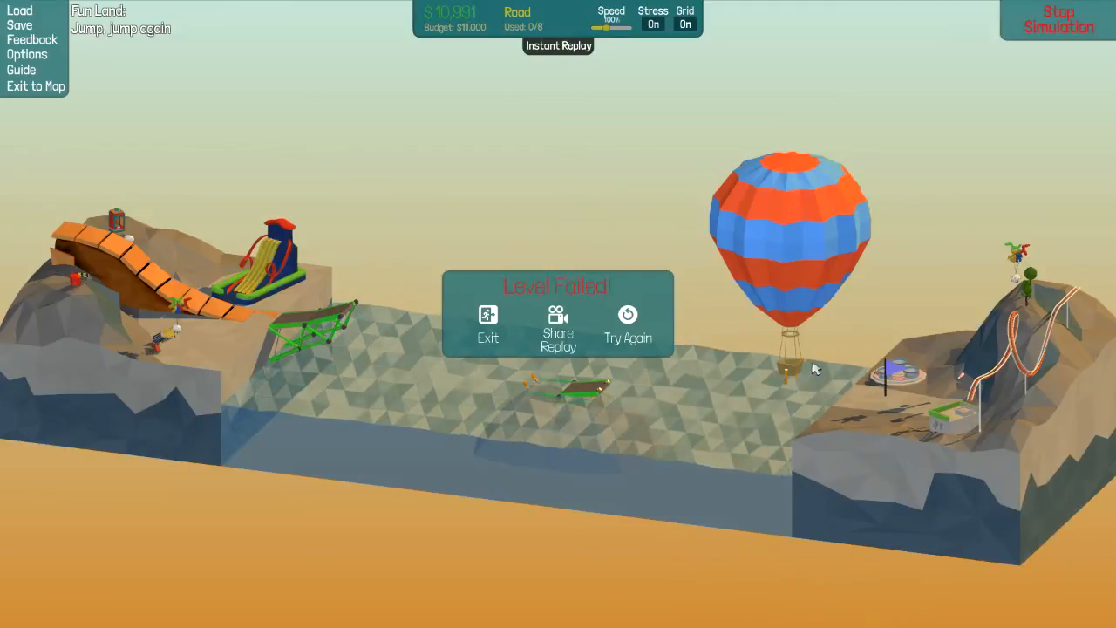
mouse_move(835, 301)
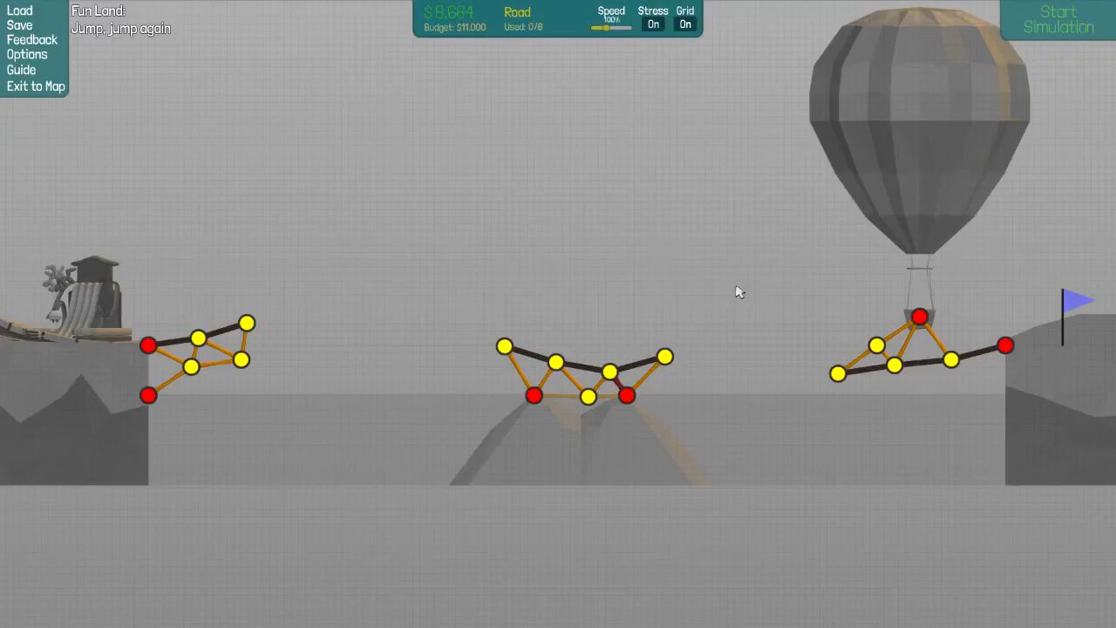
mouse_move(792, 306)
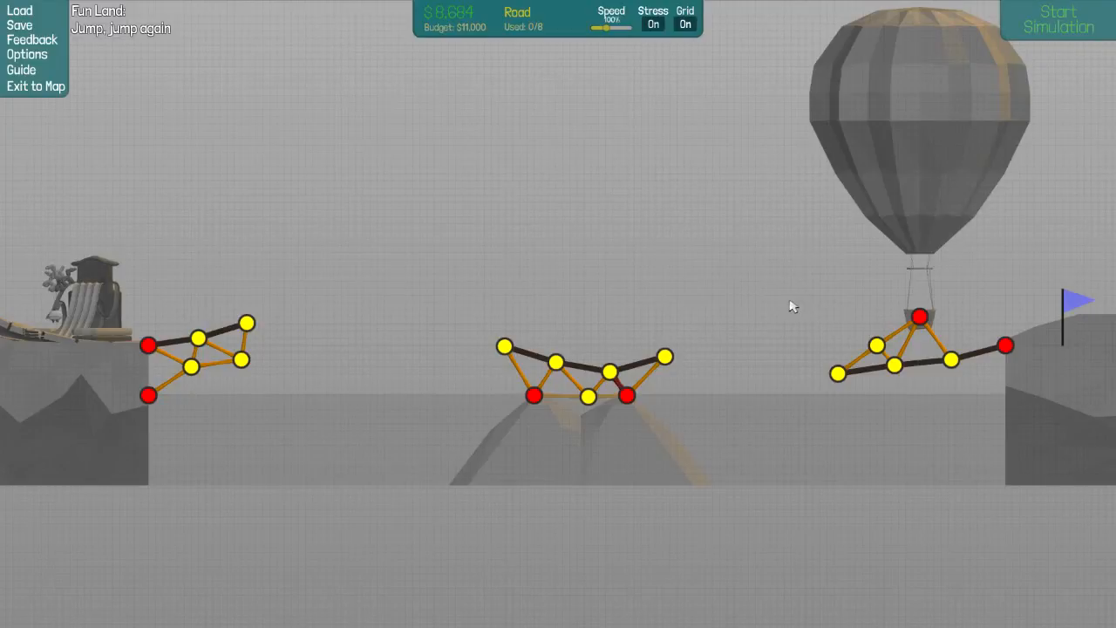
mouse_move(786, 299)
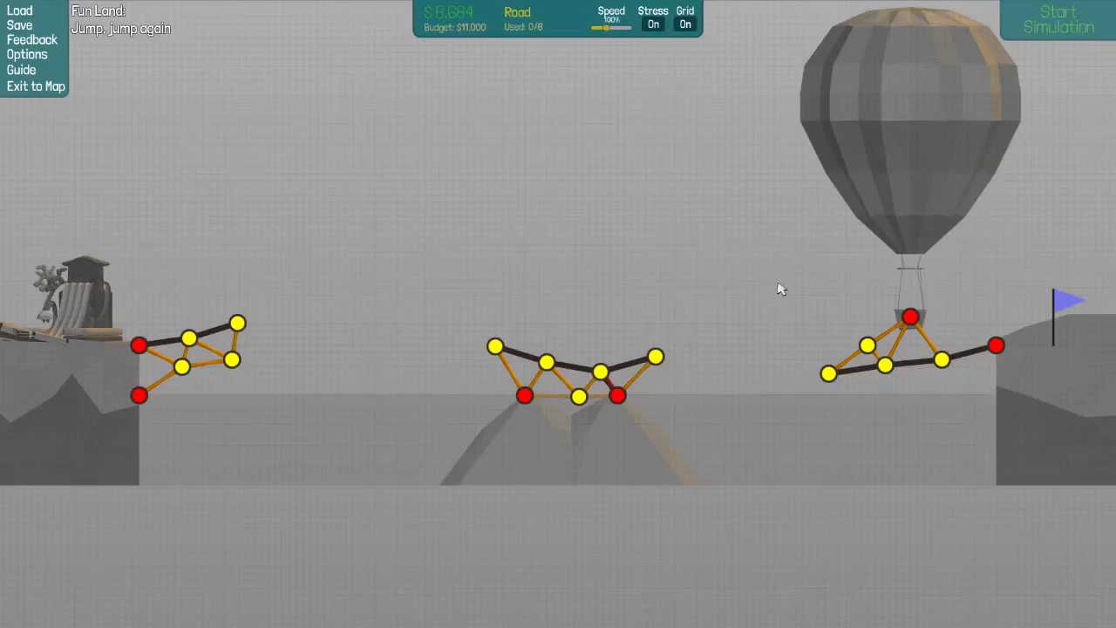
mouse_move(596, 139)
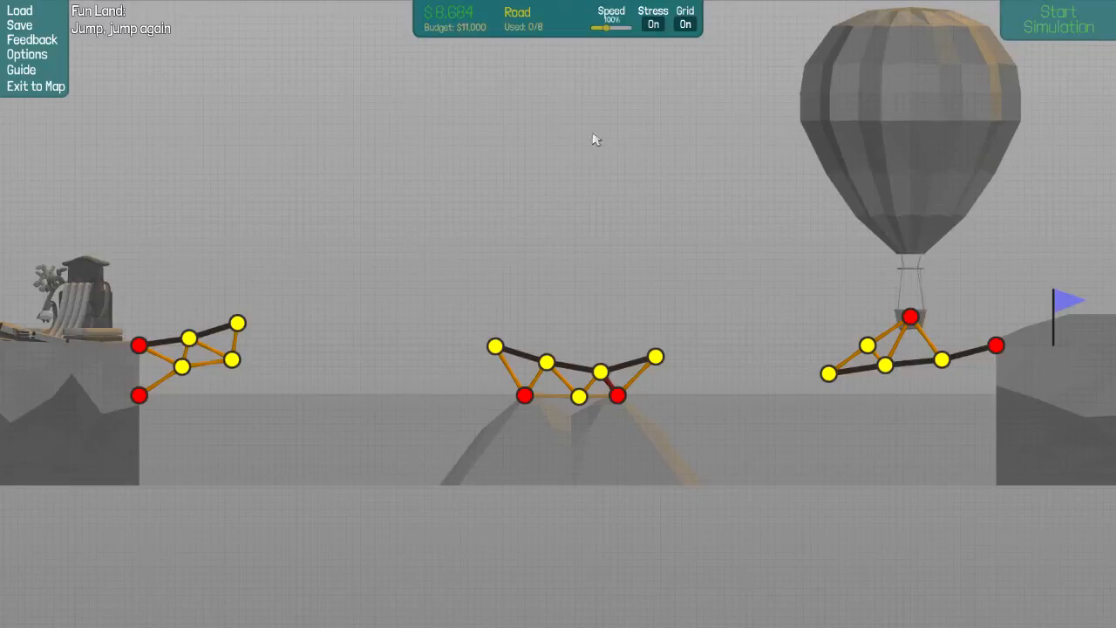
mouse_move(696, 197)
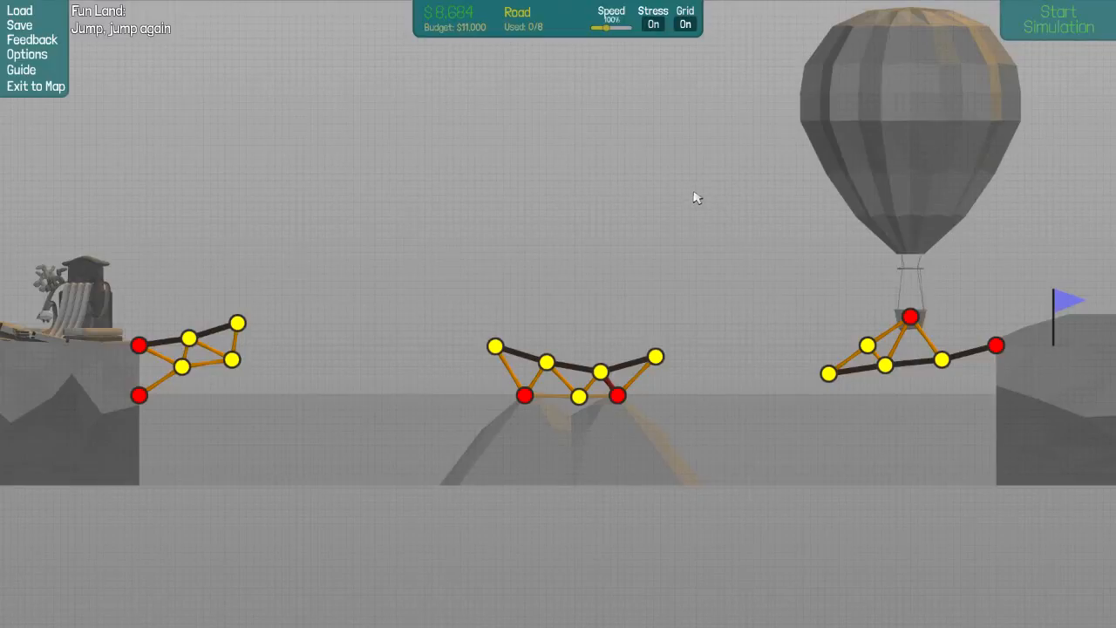
mouse_move(244, 253)
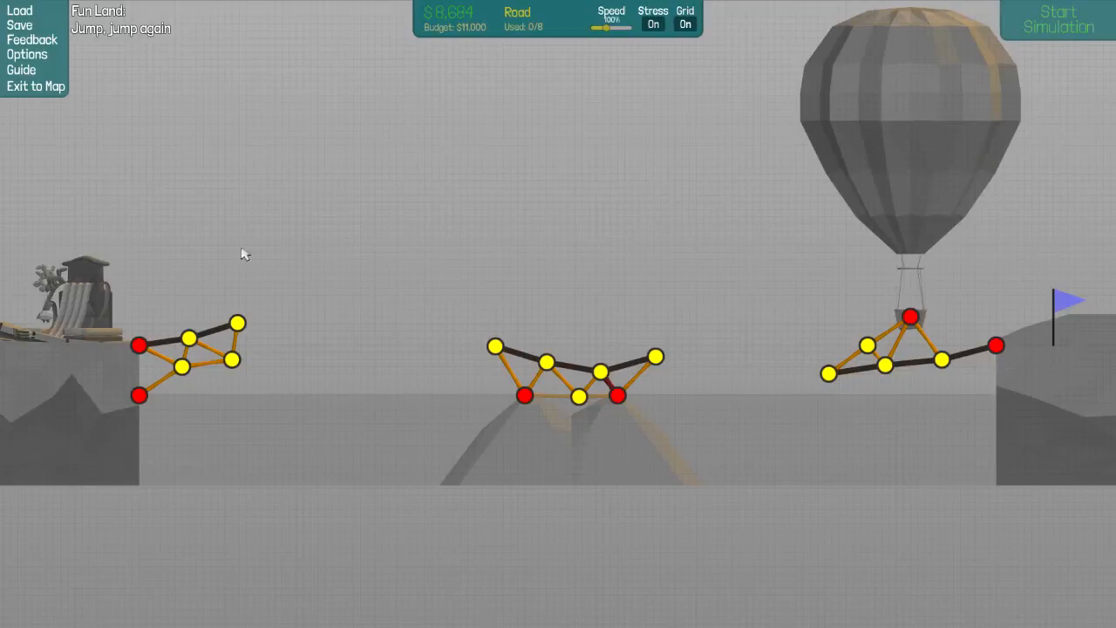
mouse_move(348, 269)
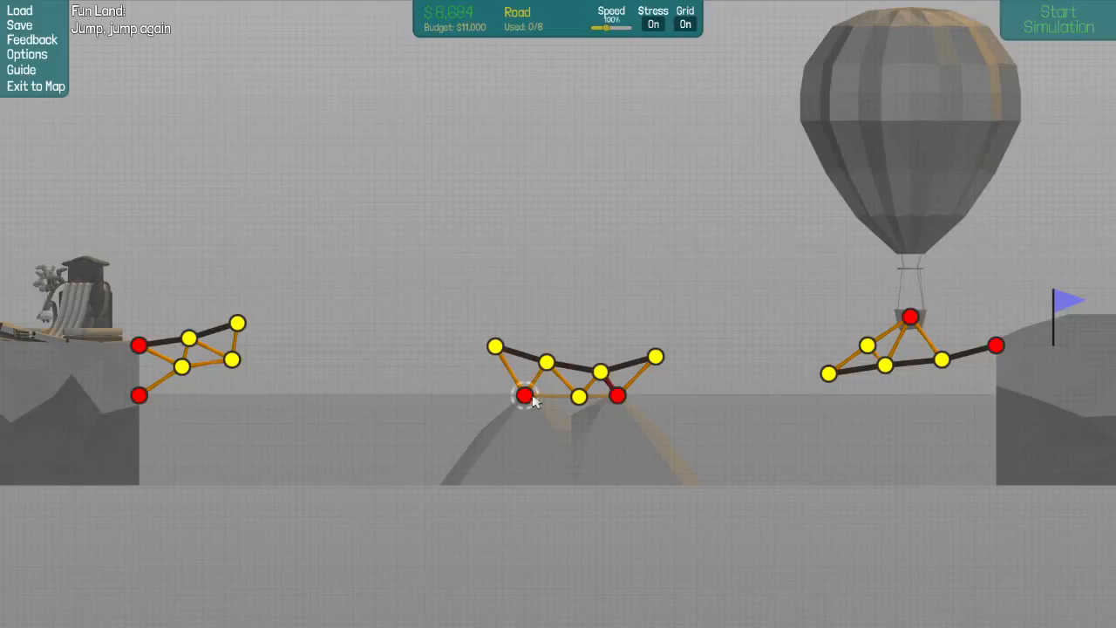
mouse_move(460, 390)
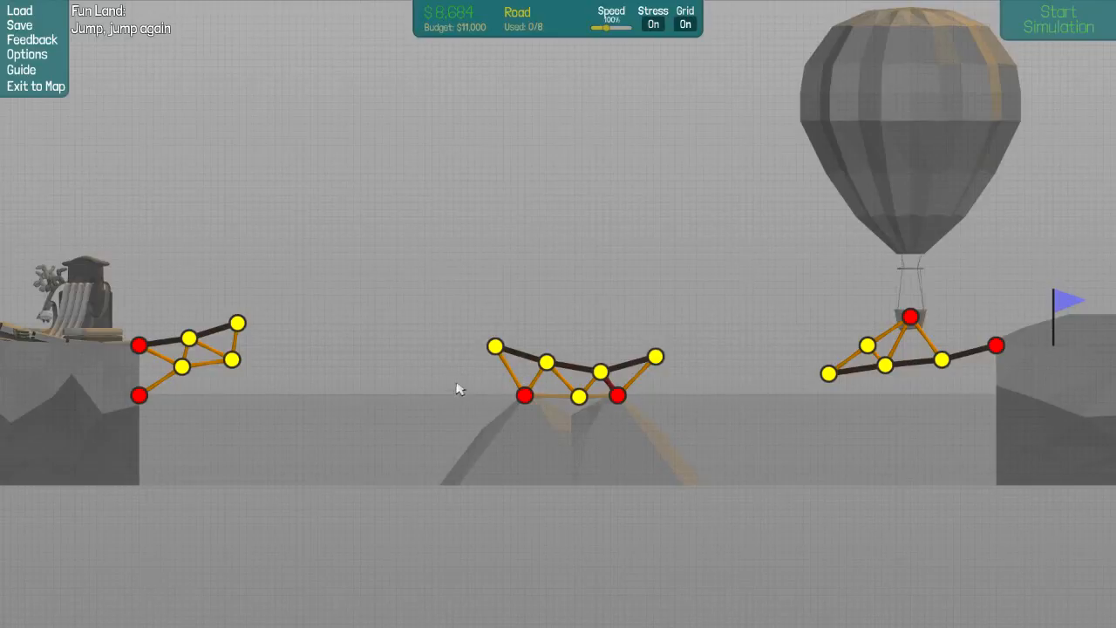
mouse_move(668, 368)
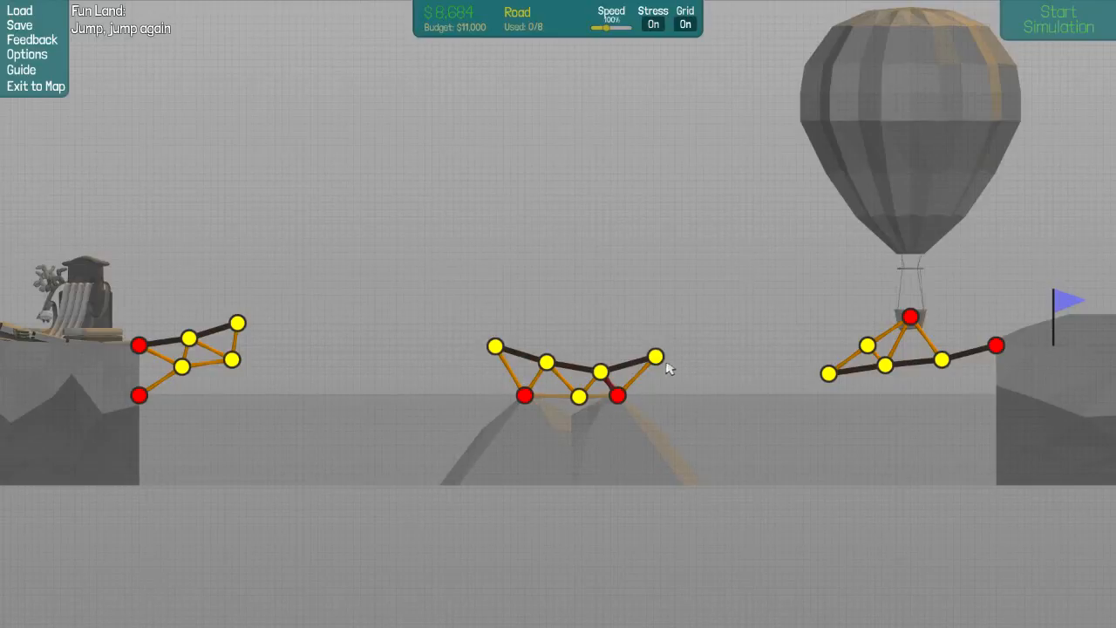
mouse_move(711, 375)
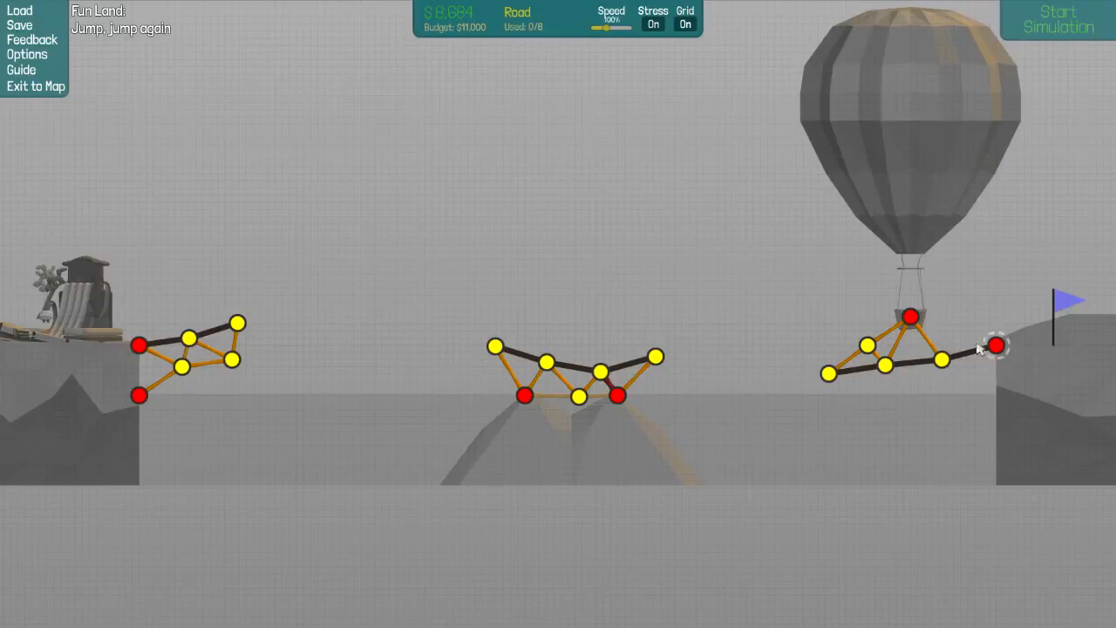
Test-run the three short ramps, now pared down to $8,684.
left_click(1058, 19)
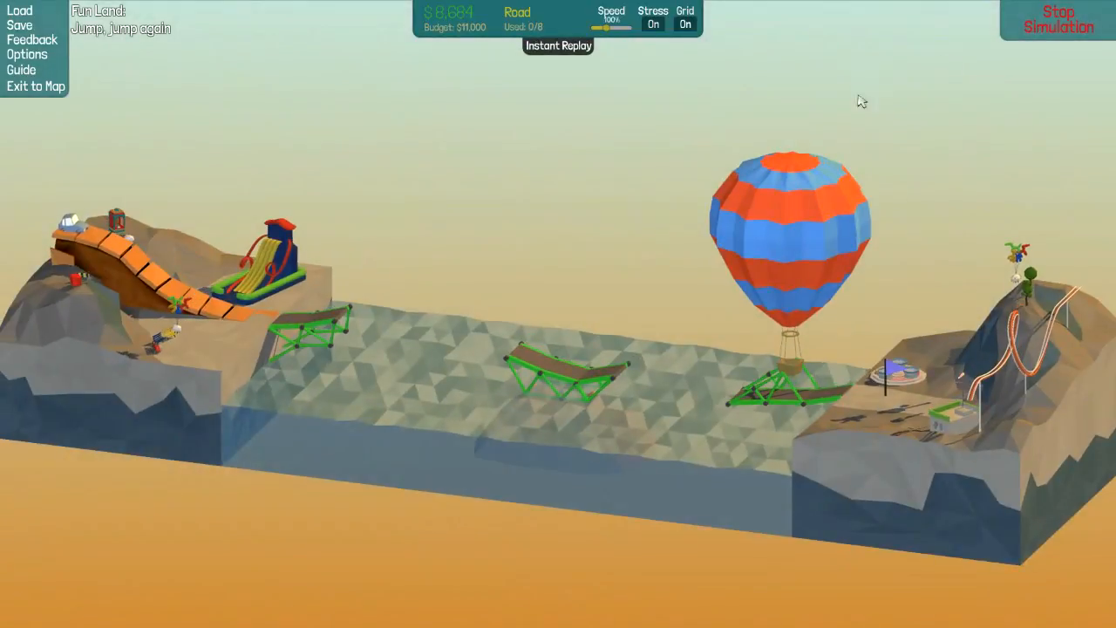